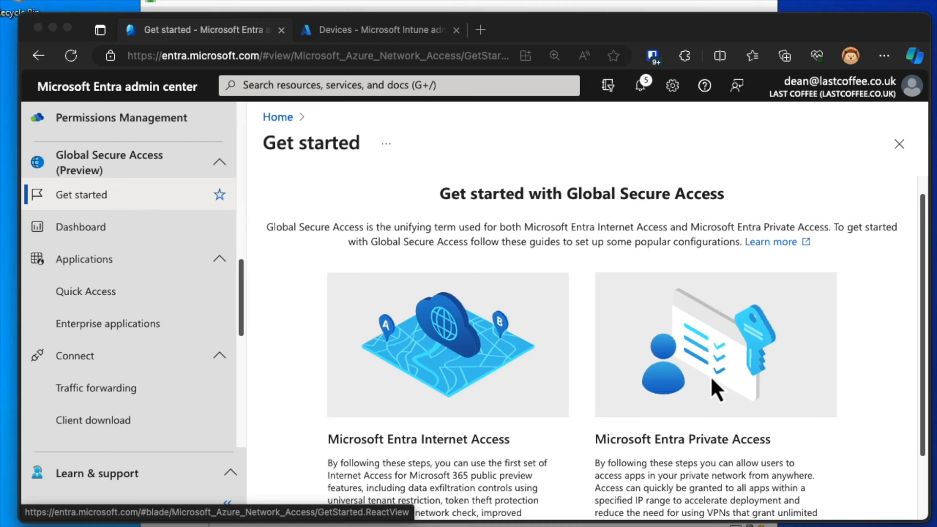
{"action": "mouse_move", "coordinate": [711, 376]}
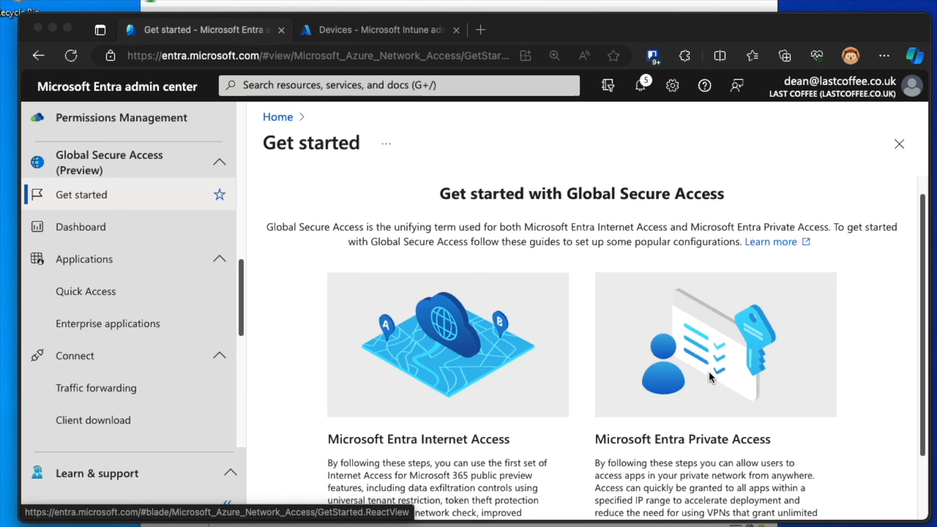
{"action": "mouse_move", "coordinate": [262, 275]}
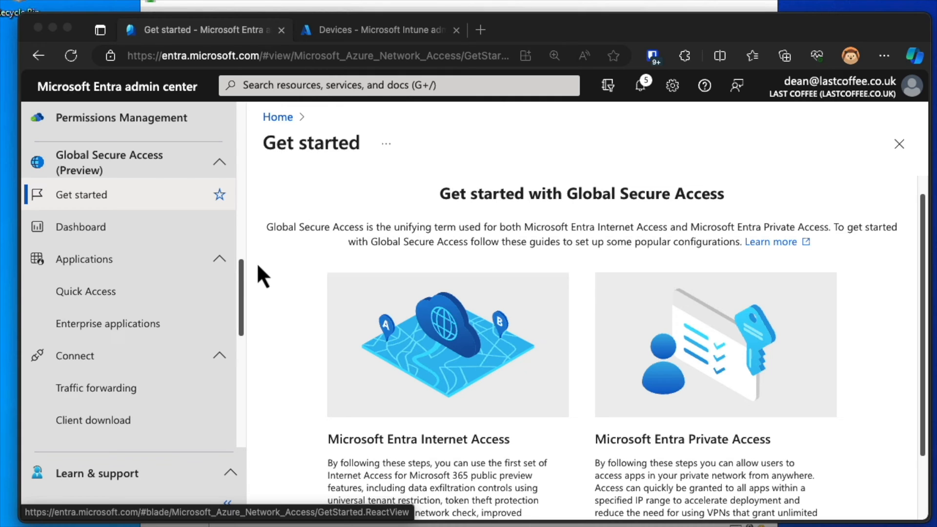
Step: Create a new connector group named CloudHyperV from the application proxy Connectors page
{"action": "left_click", "coordinate": [84, 259]}
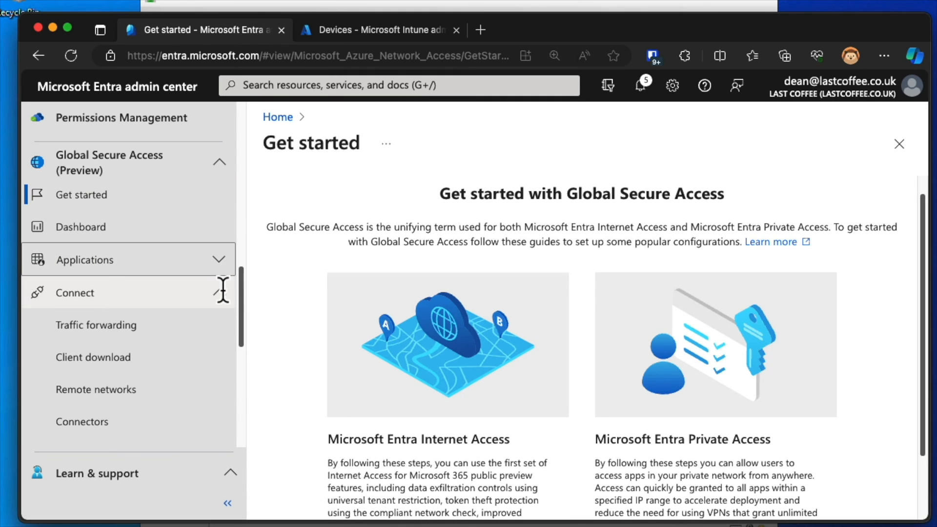
{"action": "scroll", "scroll_direction": "down", "scroll_amount": 3}
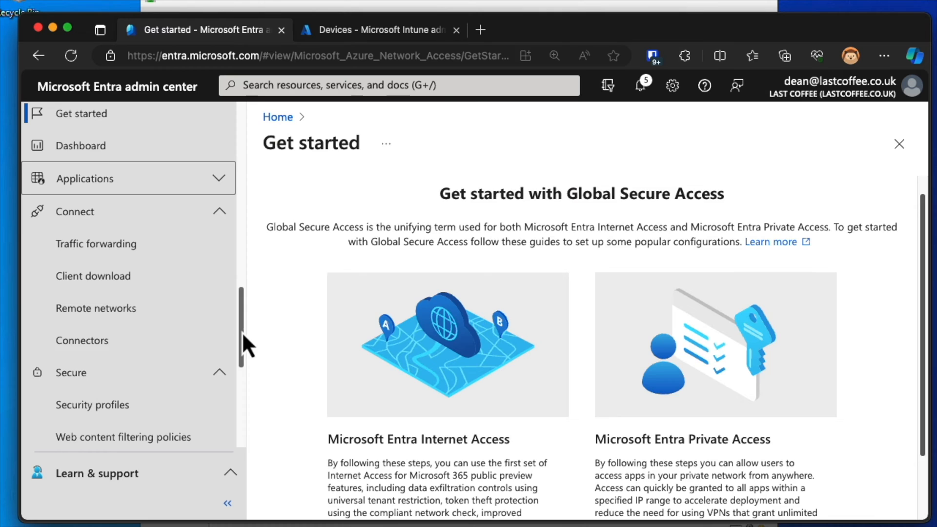
{"action": "left_click", "coordinate": [82, 340]}
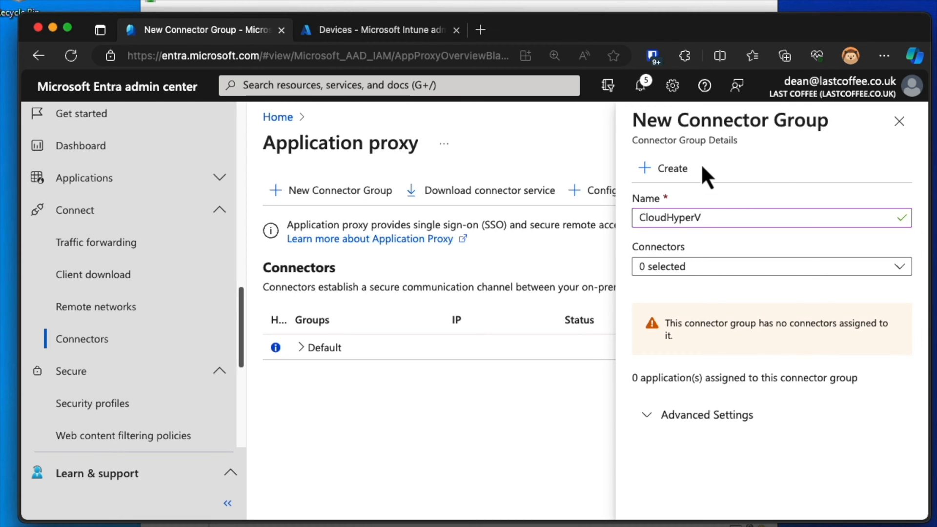
{"action": "mouse_move", "coordinate": [740, 174]}
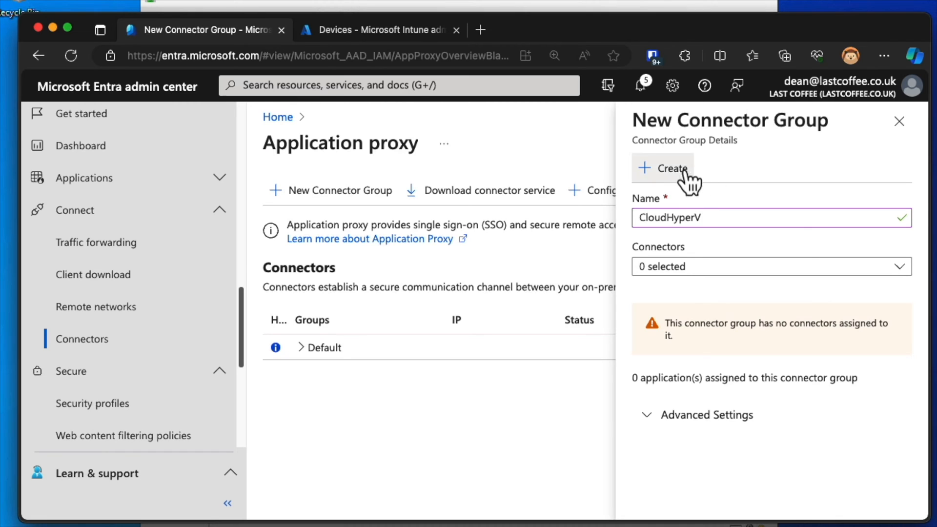
{"action": "left_click", "coordinate": [663, 168]}
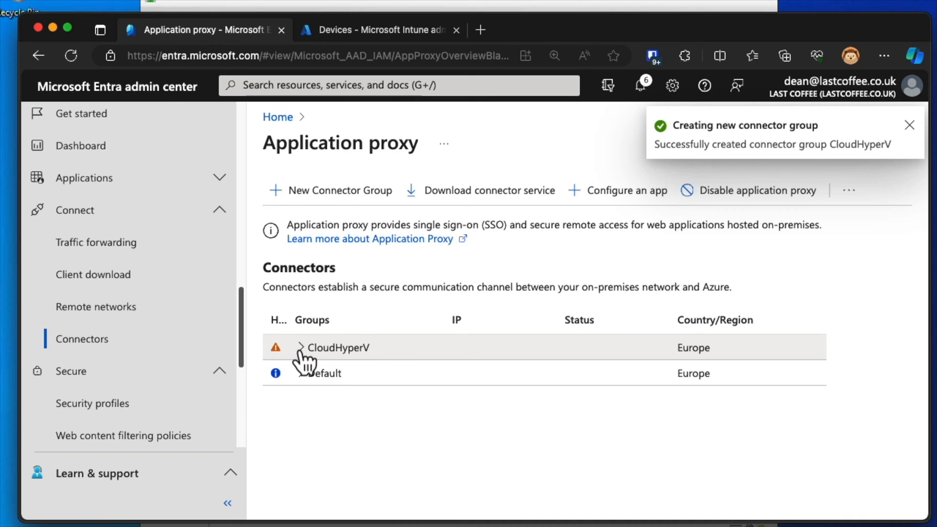
{"action": "mouse_move", "coordinate": [524, 161]}
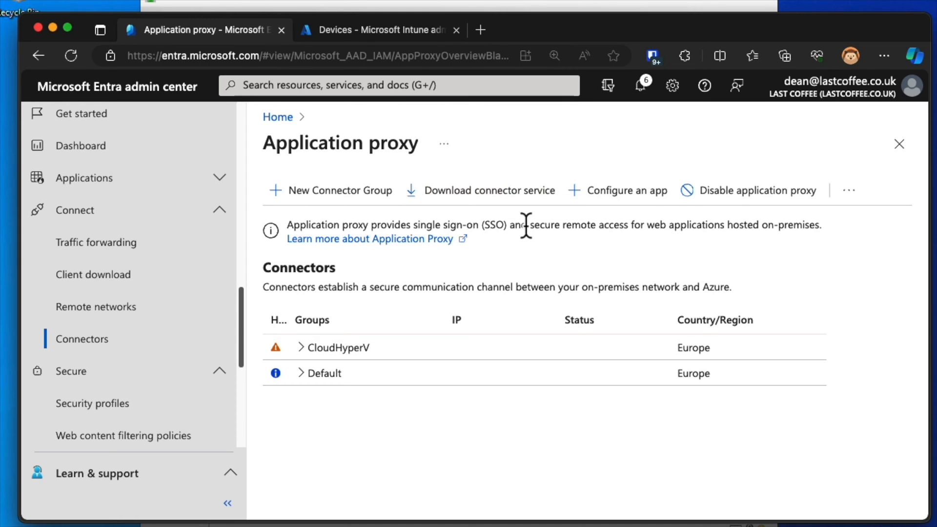
{"action": "mouse_move", "coordinate": [539, 258]}
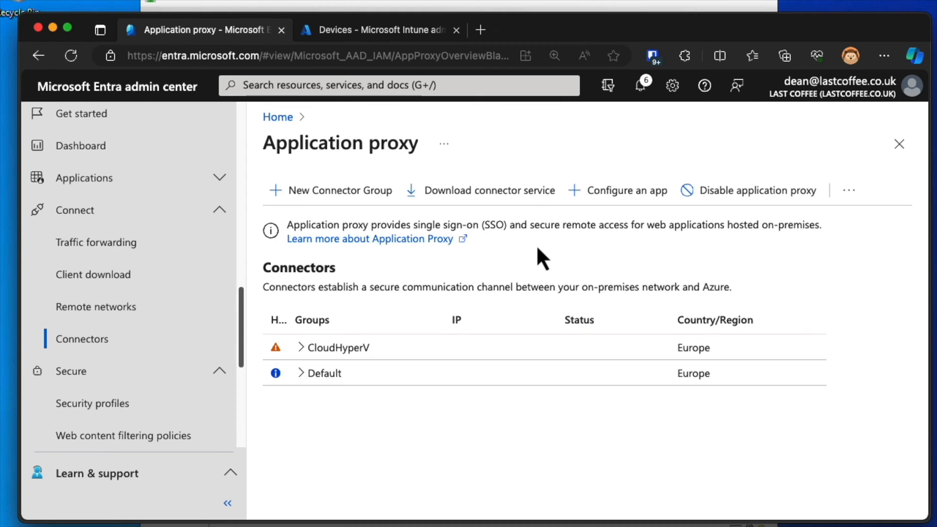
{"action": "mouse_move", "coordinate": [552, 263]}
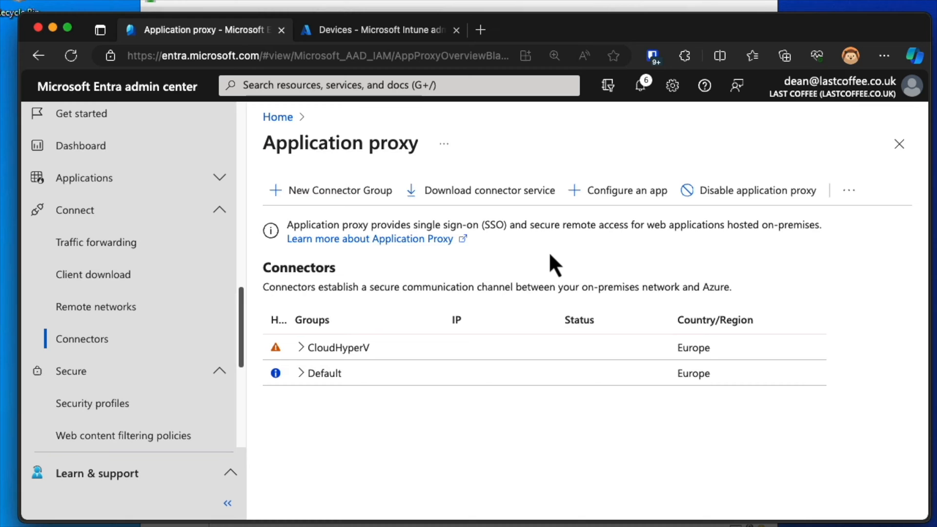
{"action": "mouse_move", "coordinate": [467, 10]}
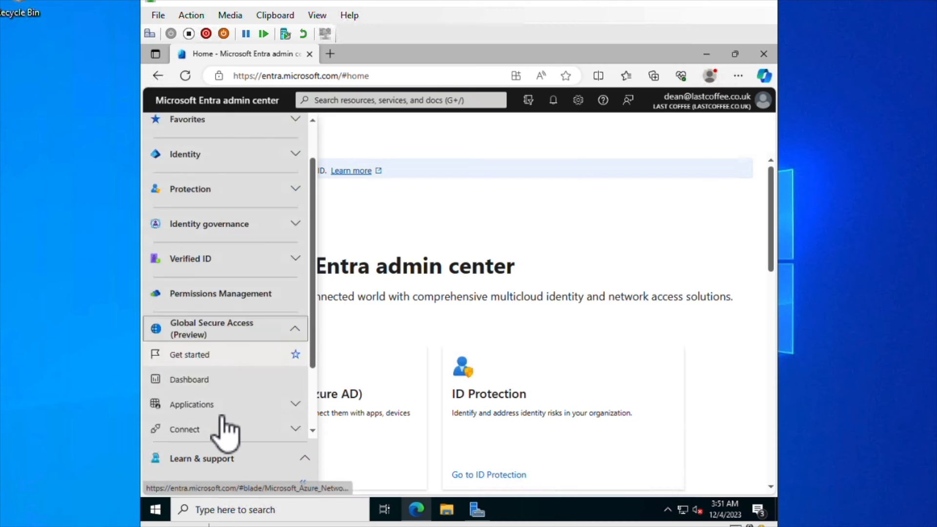
Step: Accept the terms and download the Application Proxy connector installer from the Connectors page
{"action": "left_click", "coordinate": [184, 430]}
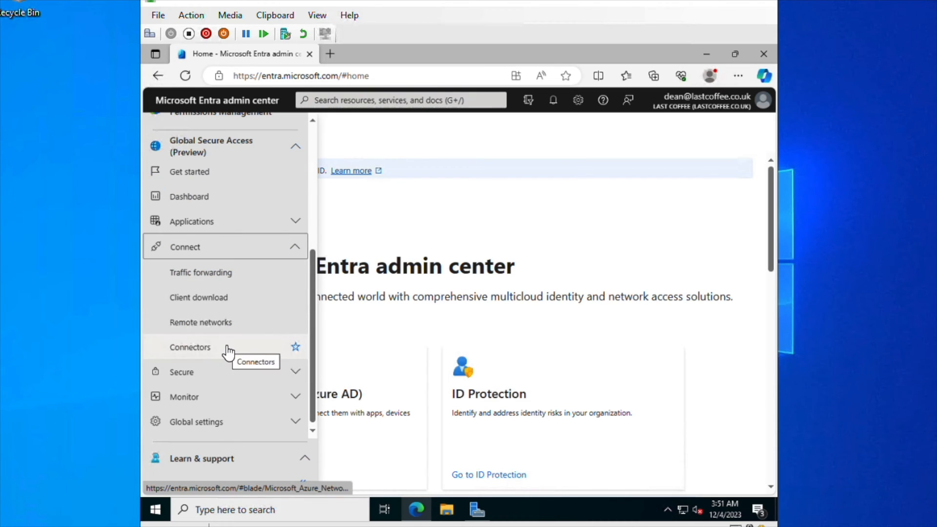
{"action": "left_click", "coordinate": [189, 348]}
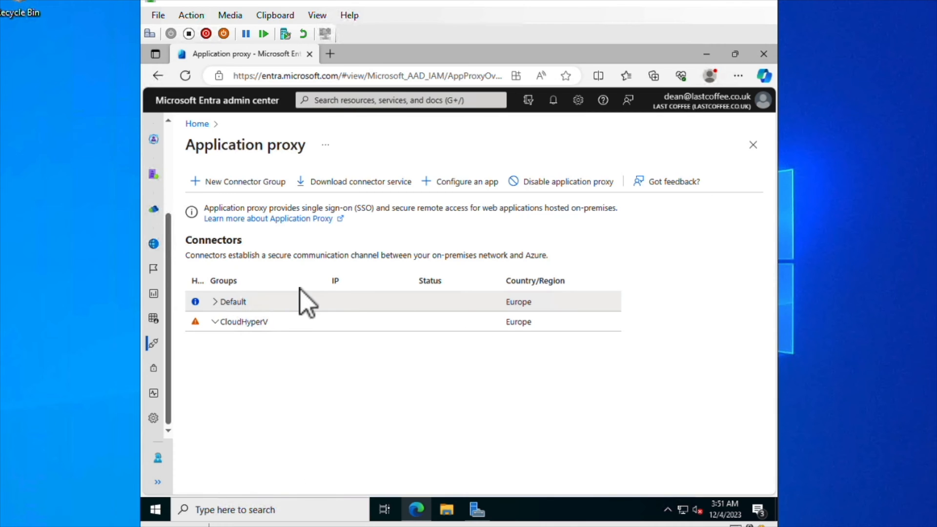
{"action": "mouse_move", "coordinate": [374, 188]}
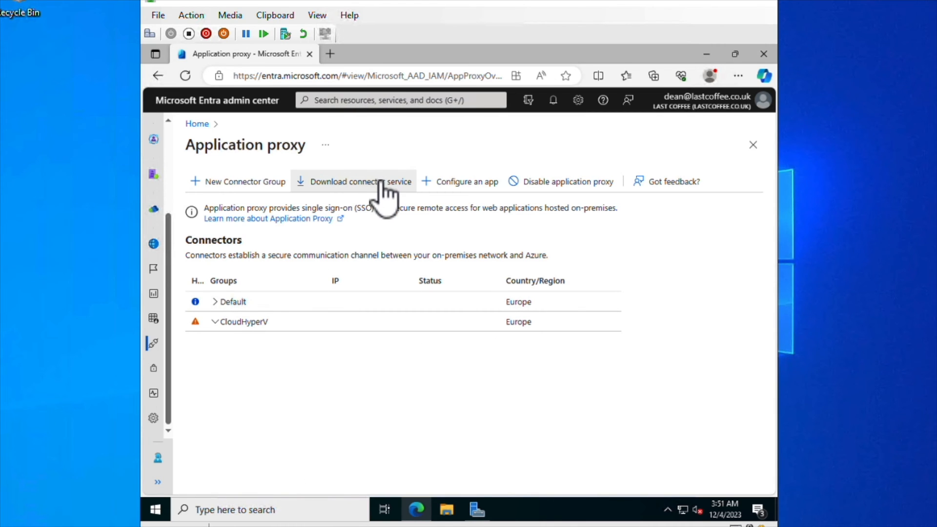
{"action": "left_click", "coordinate": [359, 182]}
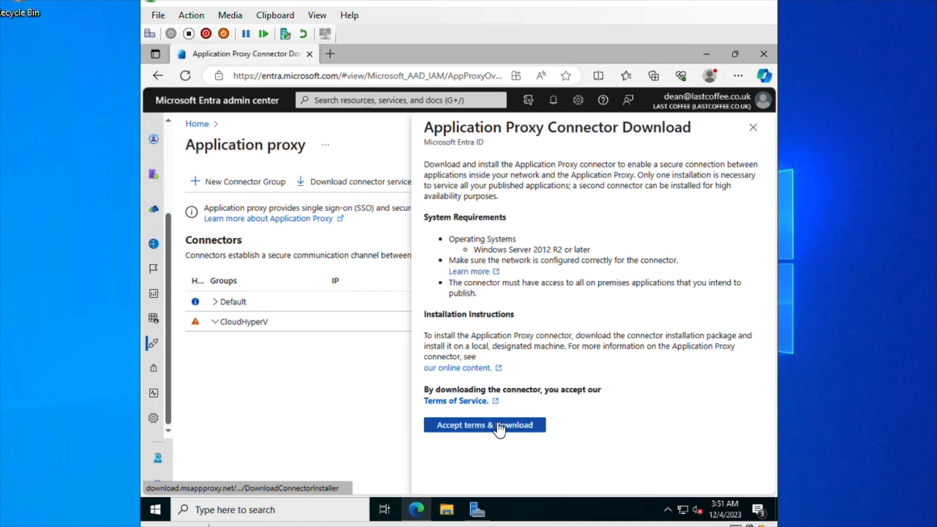
{"action": "left_click", "coordinate": [484, 426]}
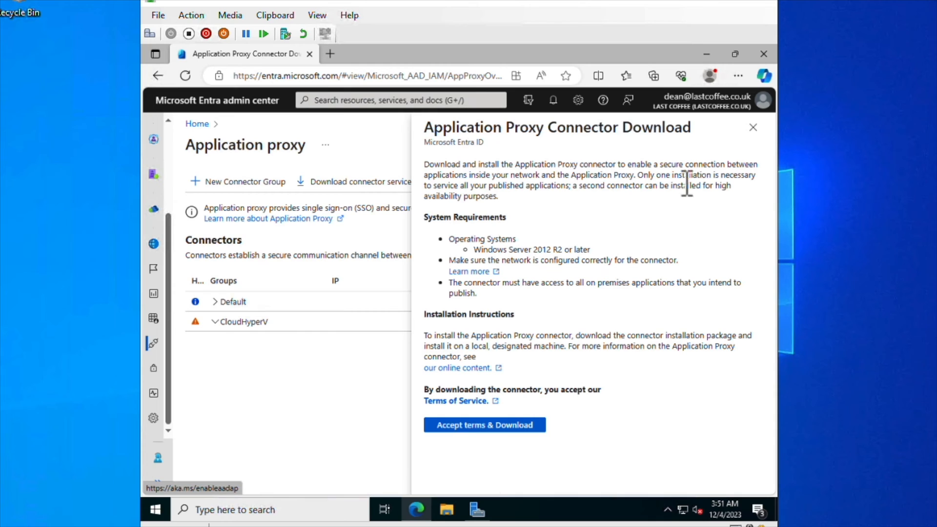
{"action": "mouse_move", "coordinate": [712, 206]}
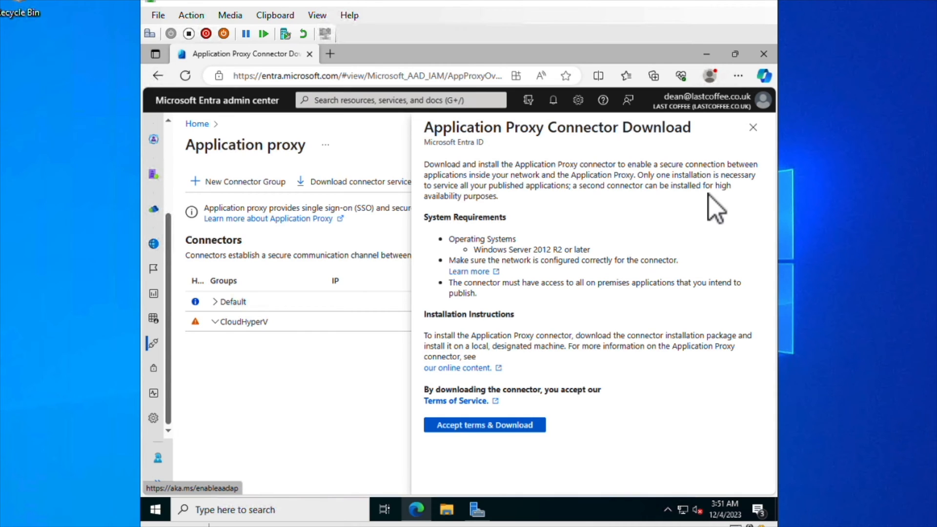
Step: Launch the downloaded connector installer from Downloads and start the installation
{"action": "left_click", "coordinate": [484, 424]}
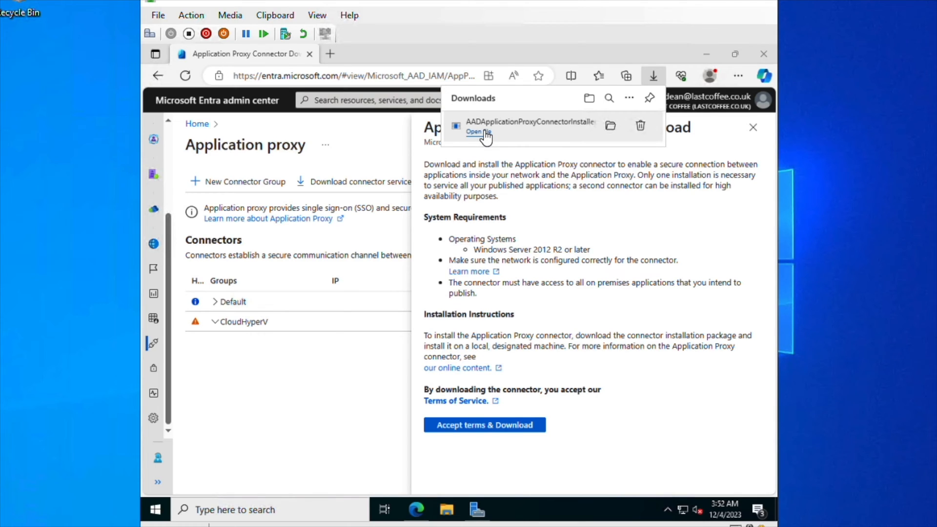
{"action": "left_click", "coordinate": [478, 132]}
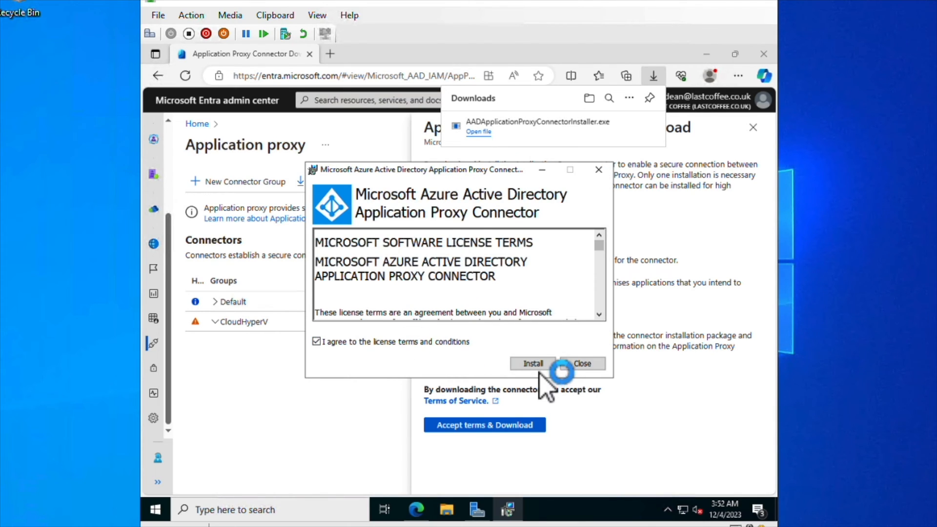
{"action": "left_click", "coordinate": [532, 363]}
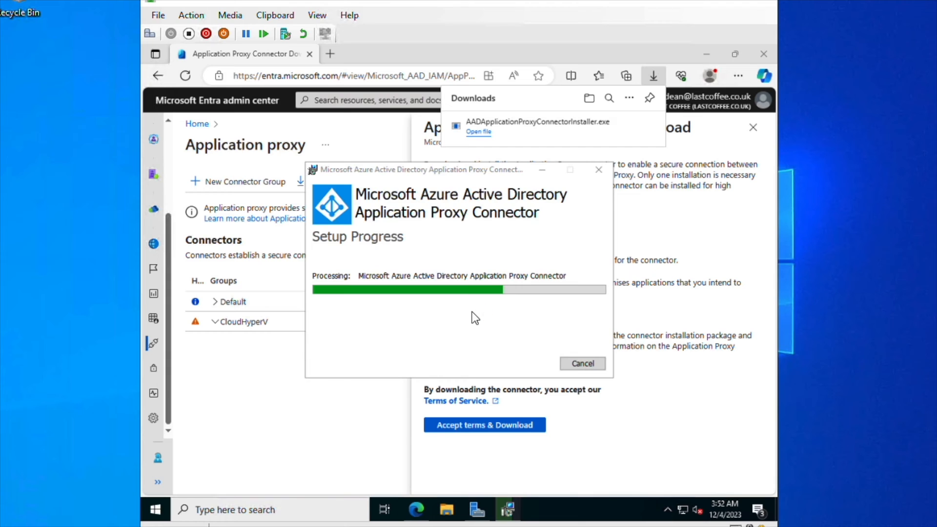
{"action": "mouse_move", "coordinate": [539, 377]}
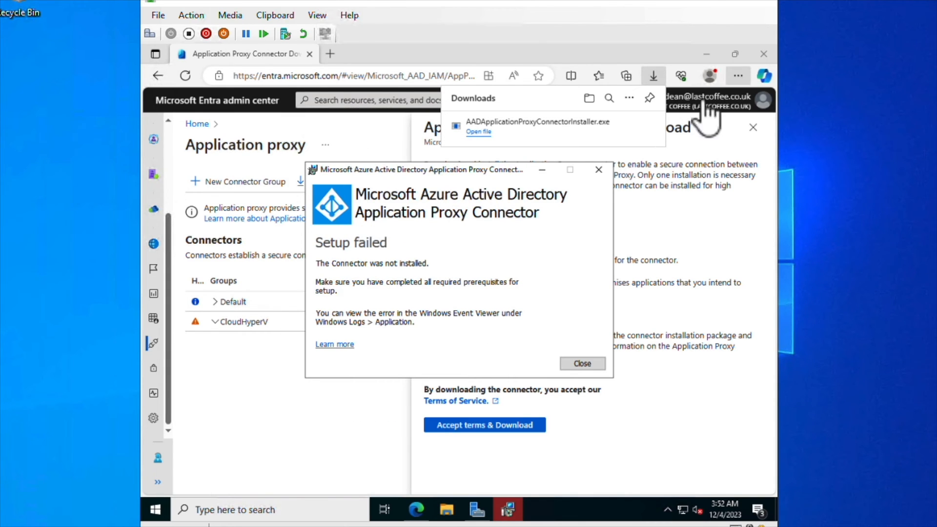
{"action": "mouse_move", "coordinate": [550, 234]}
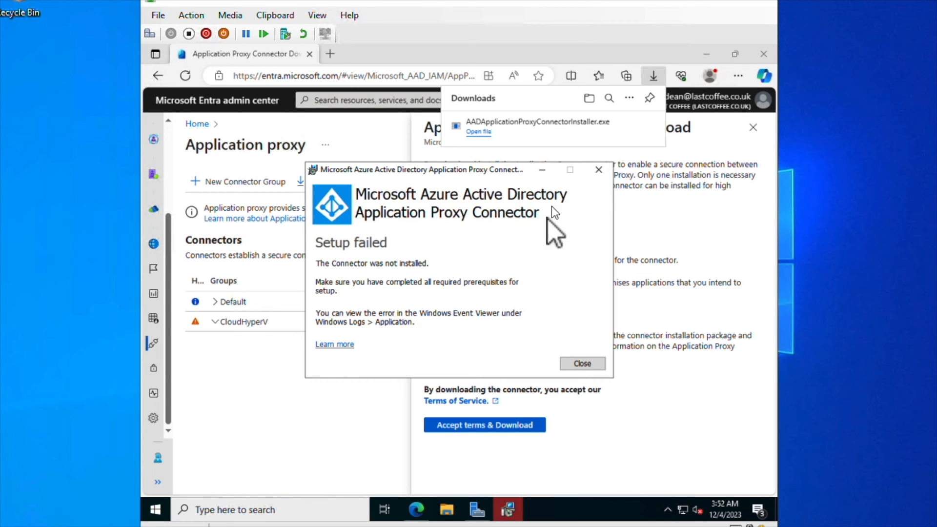
Step: Dismiss the failed setup and switch IE Enhanced Security Configuration off for users in Server Manager
{"action": "left_click", "coordinate": [581, 363]}
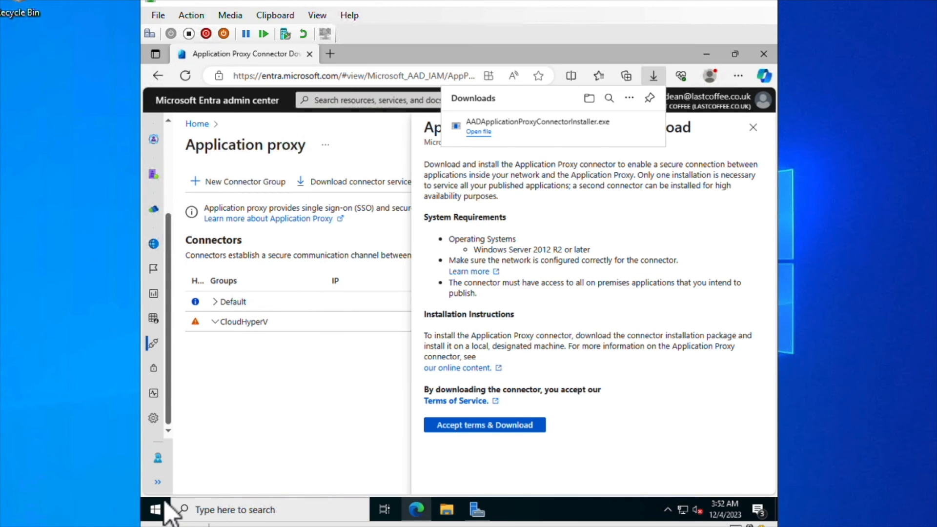
{"action": "left_click", "coordinate": [476, 509]}
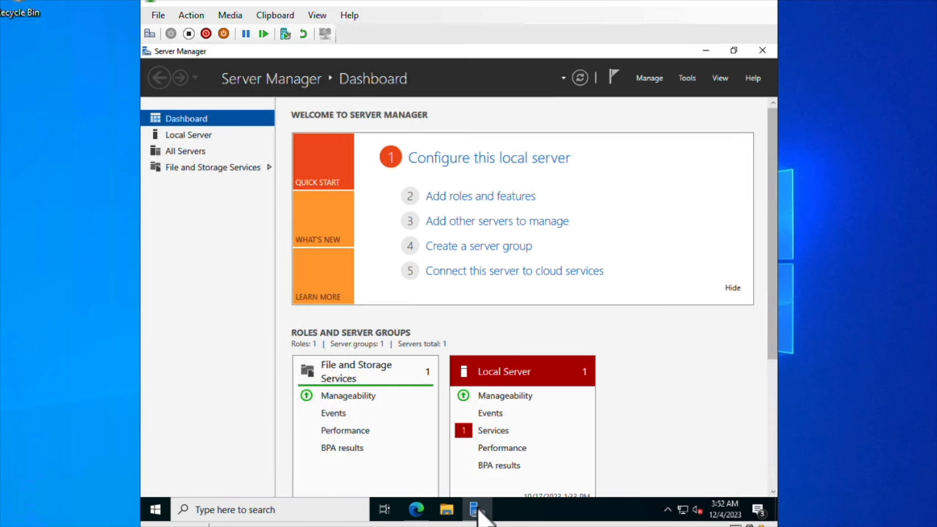
{"action": "left_click", "coordinate": [188, 134]}
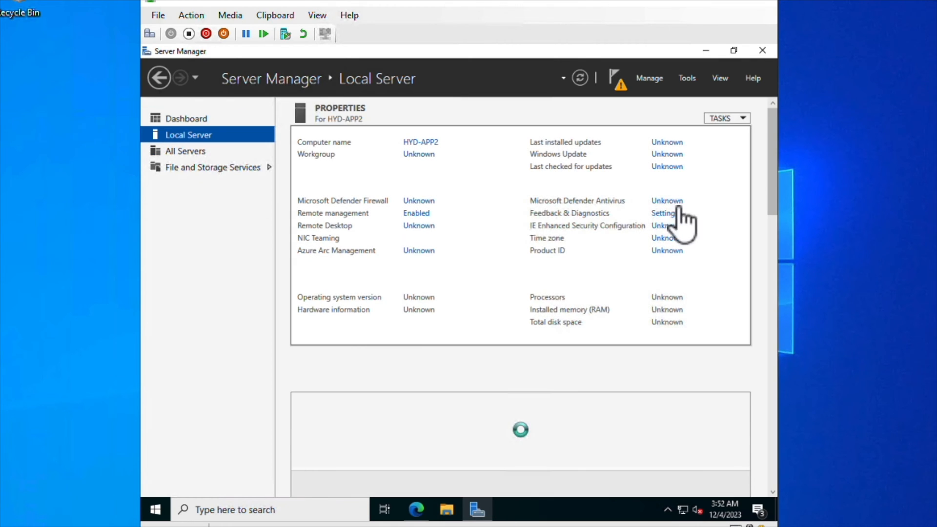
{"action": "left_click", "coordinate": [661, 225]}
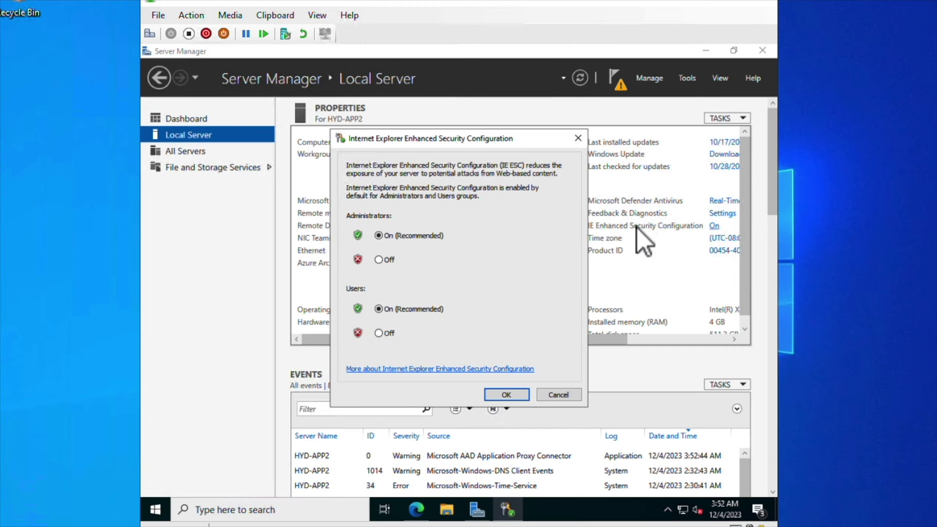
{"action": "left_click", "coordinate": [378, 260]}
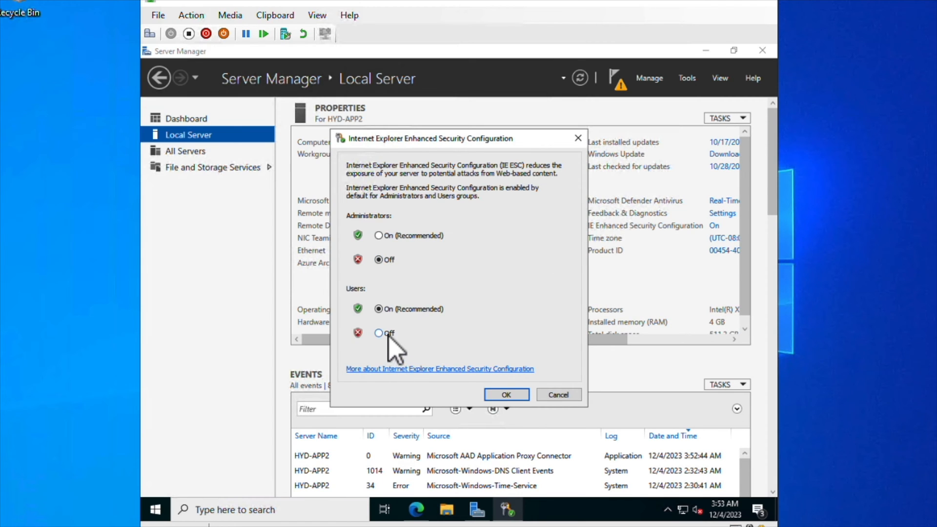
{"action": "left_click", "coordinate": [506, 394]}
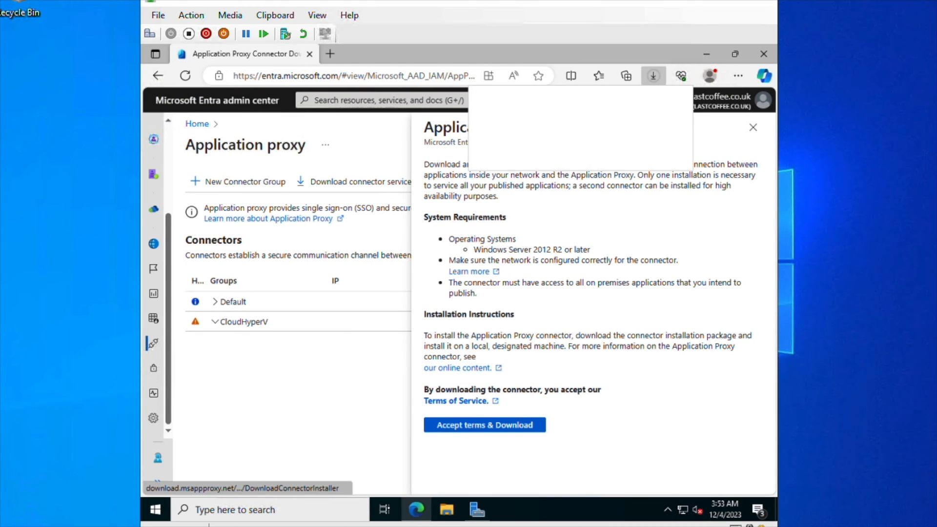
{"action": "left_click", "coordinate": [652, 75]}
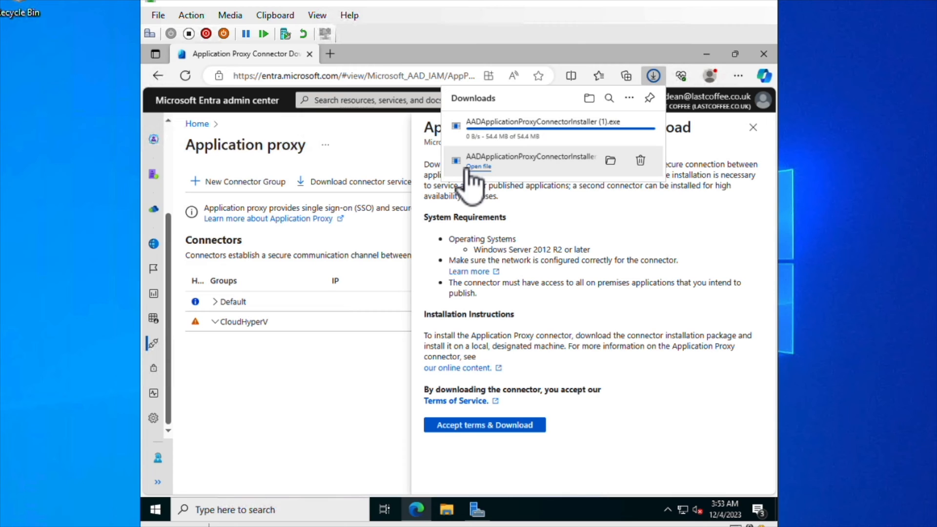
{"action": "left_click", "coordinate": [478, 166]}
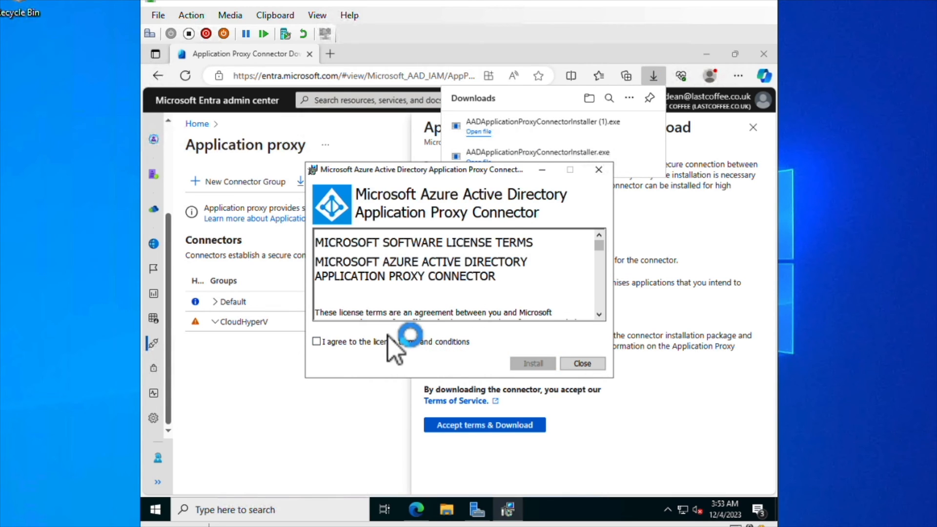
{"action": "left_click", "coordinate": [532, 363]}
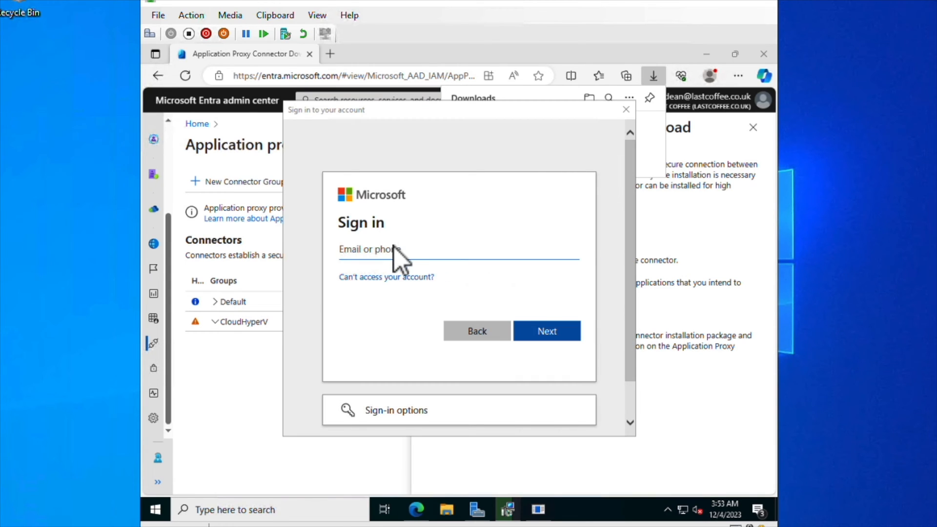
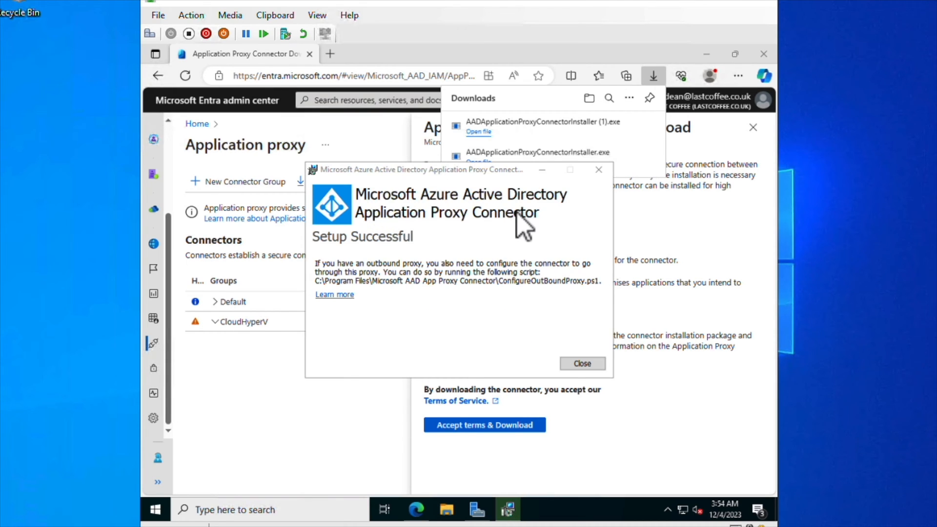
{"action": "left_click", "coordinate": [582, 363]}
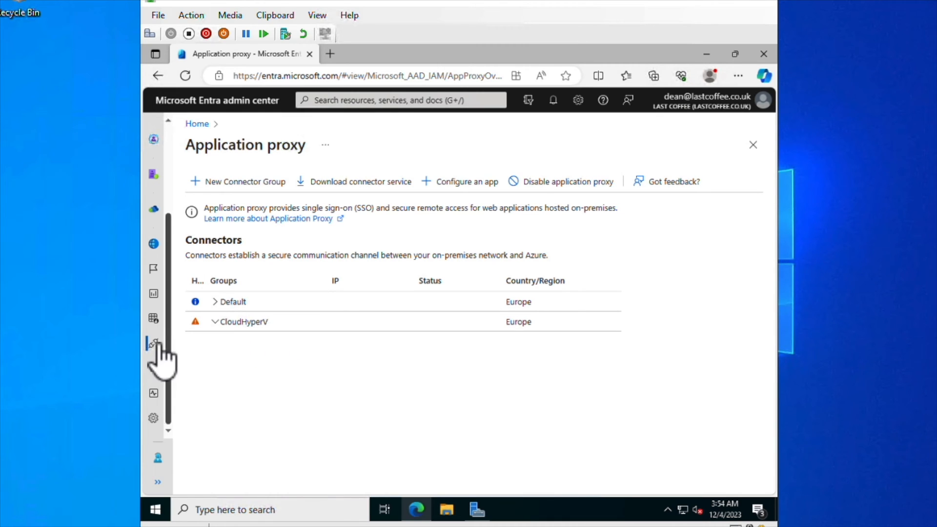
Step: Bring up the CloudHyperV connector group details from the Connectors page
{"action": "left_click", "coordinate": [152, 342]}
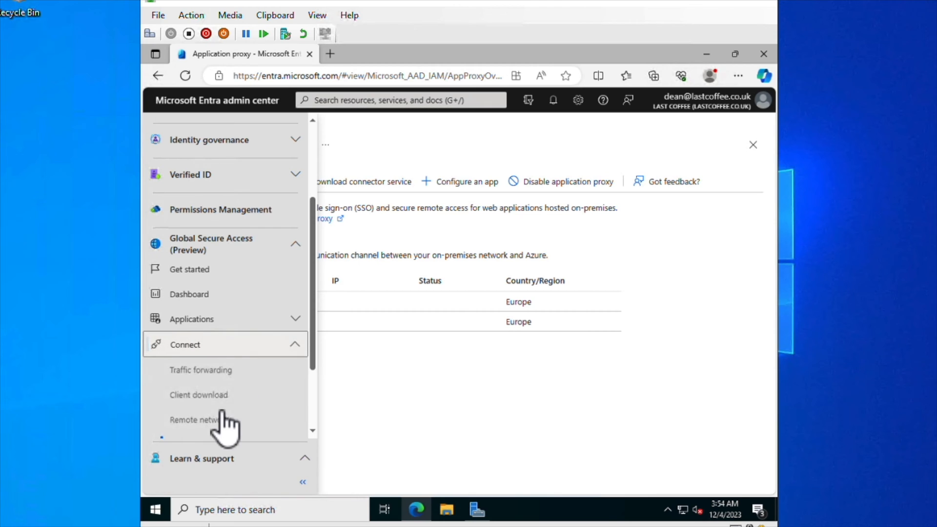
{"action": "left_click", "coordinate": [189, 394]}
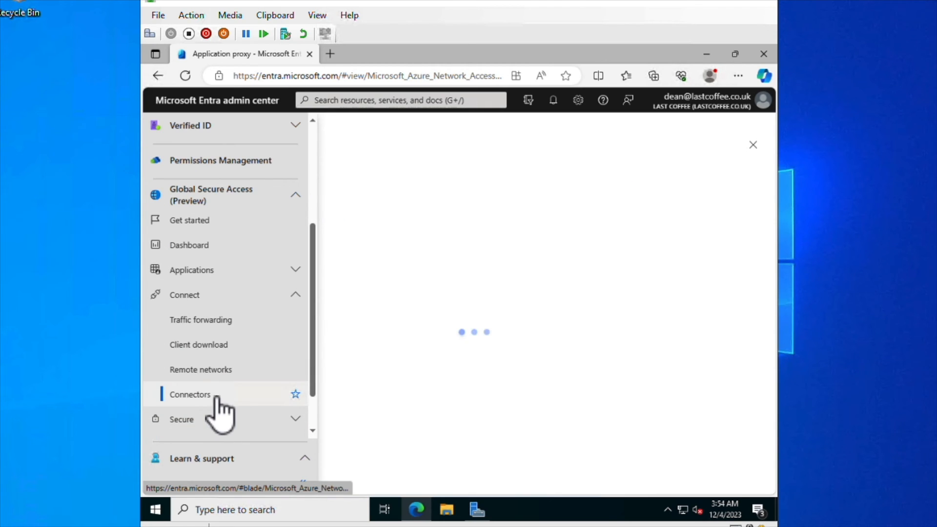
{"action": "left_click", "coordinate": [189, 394]}
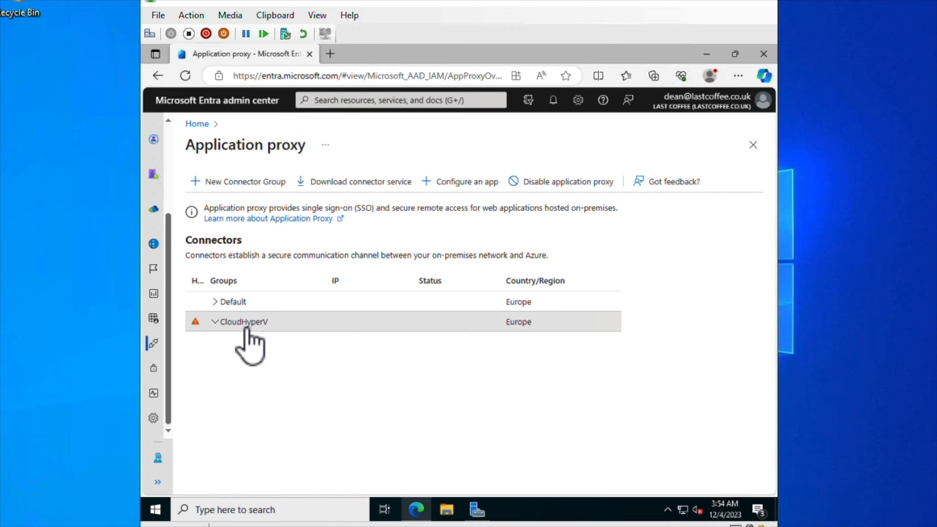
{"action": "left_click", "coordinate": [244, 322]}
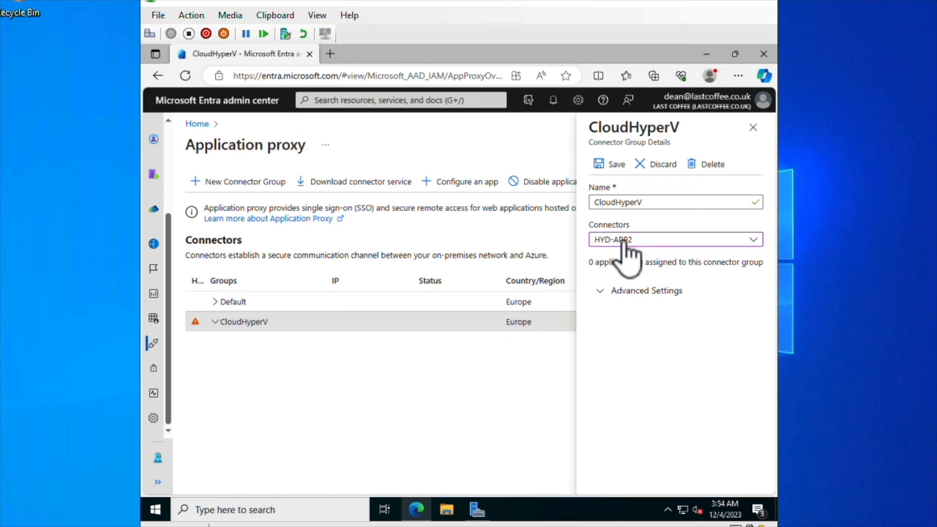
Step: Add both connectors HYD-APP2 and HYD-APP1 to CloudHyperV and save the group
{"action": "left_click", "coordinate": [675, 240]}
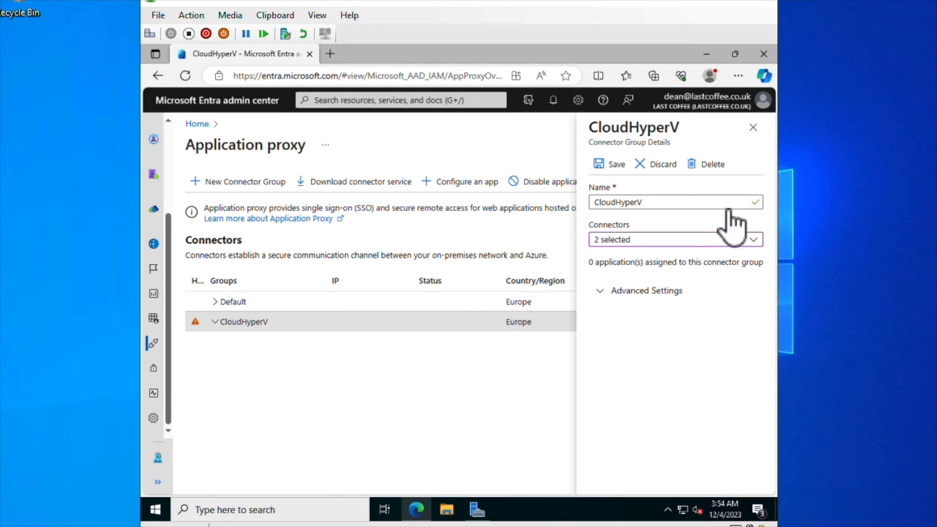
{"action": "mouse_move", "coordinate": [615, 166]}
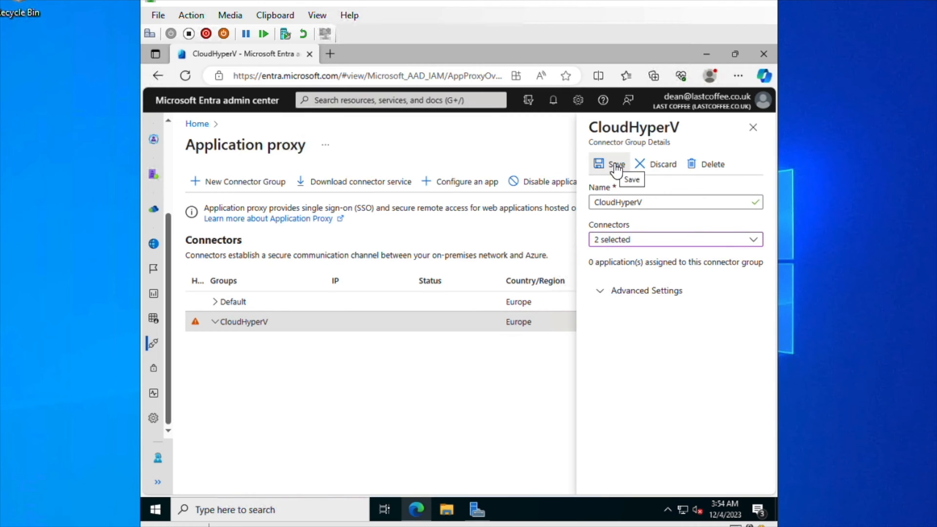
{"action": "left_click", "coordinate": [609, 164]}
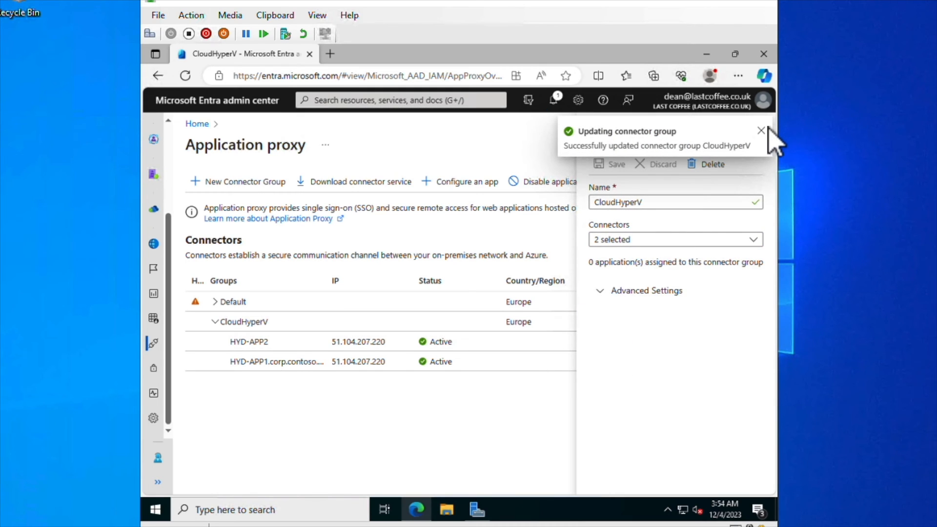
{"action": "left_click", "coordinate": [762, 131]}
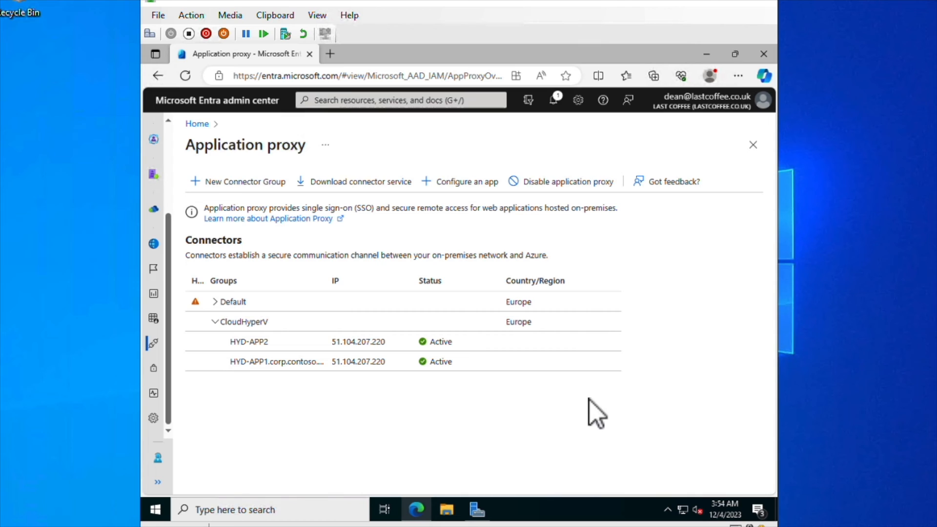
{"action": "mouse_move", "coordinate": [618, 390]}
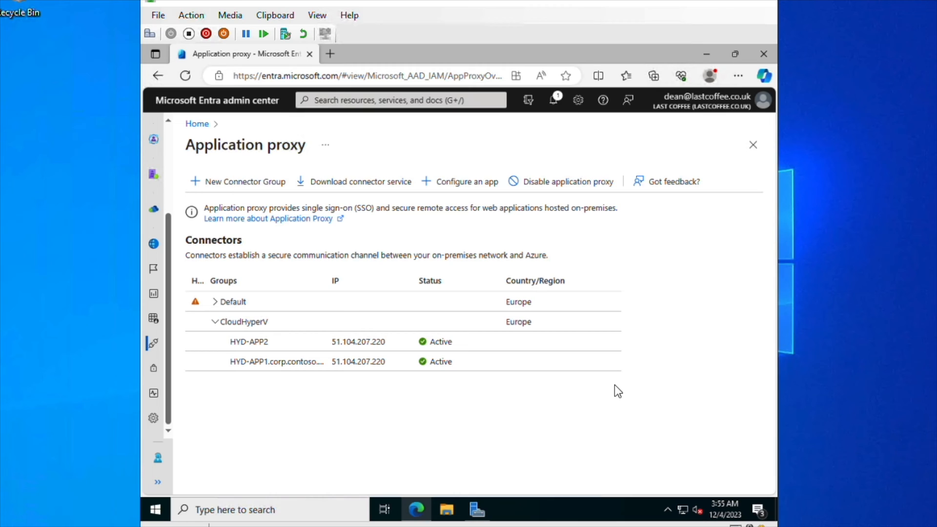
{"action": "mouse_move", "coordinate": [536, 148]}
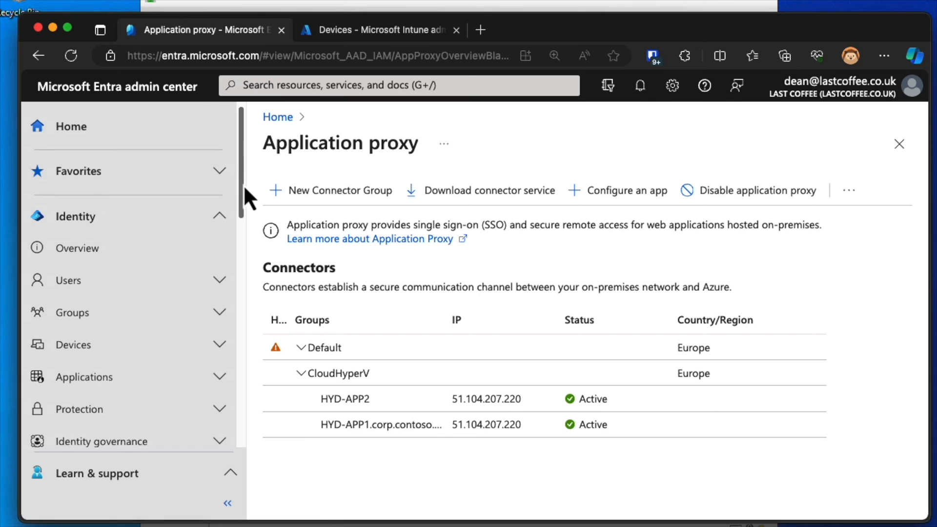
Step: Name the Quick Access configuration CloudHyperV under Global Secure Access applications
{"action": "scroll", "scroll_direction": "down", "scroll_amount": 3}
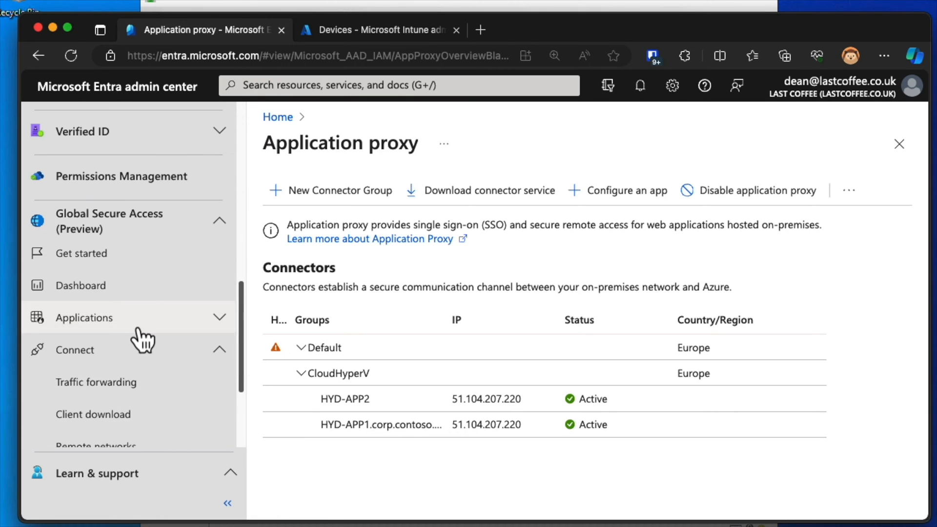
{"action": "left_click", "coordinate": [84, 318]}
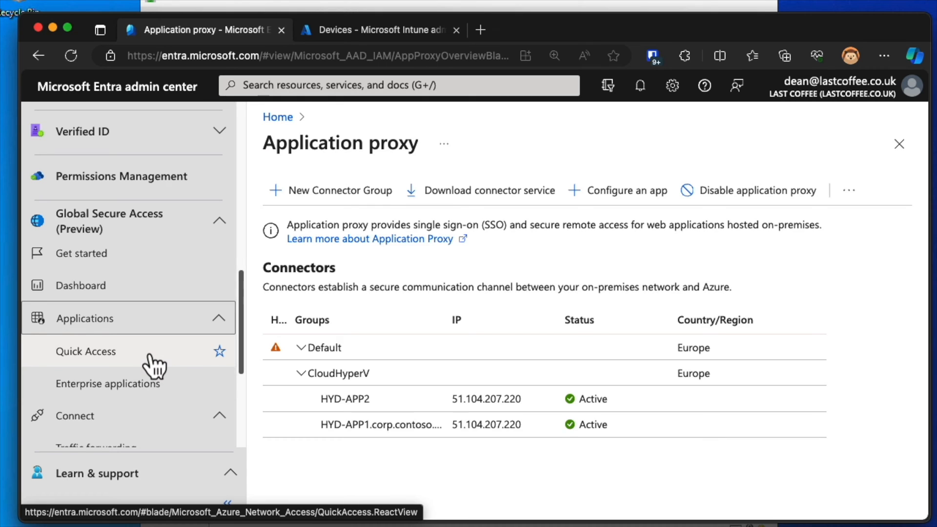
{"action": "left_click", "coordinate": [86, 350]}
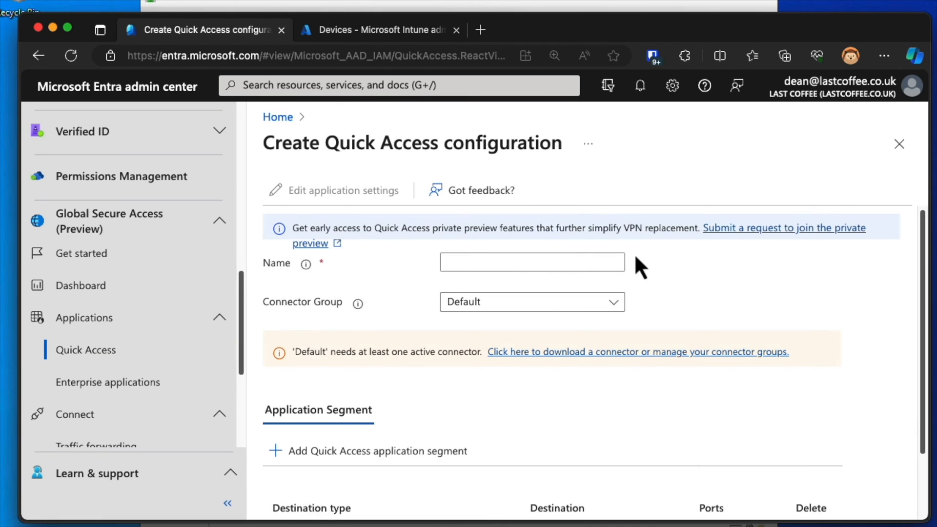
{"action": "left_click", "coordinate": [532, 262]}
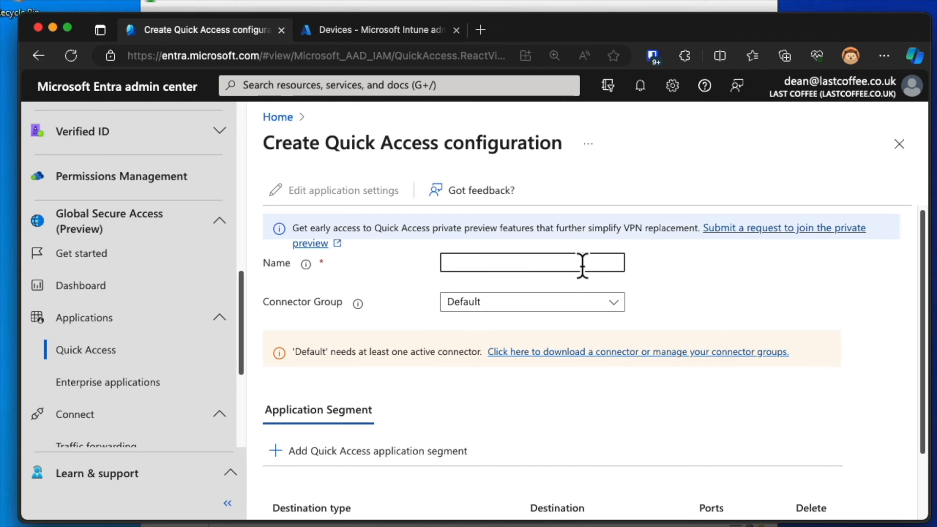
{"action": "mouse_move", "coordinate": [578, 264]}
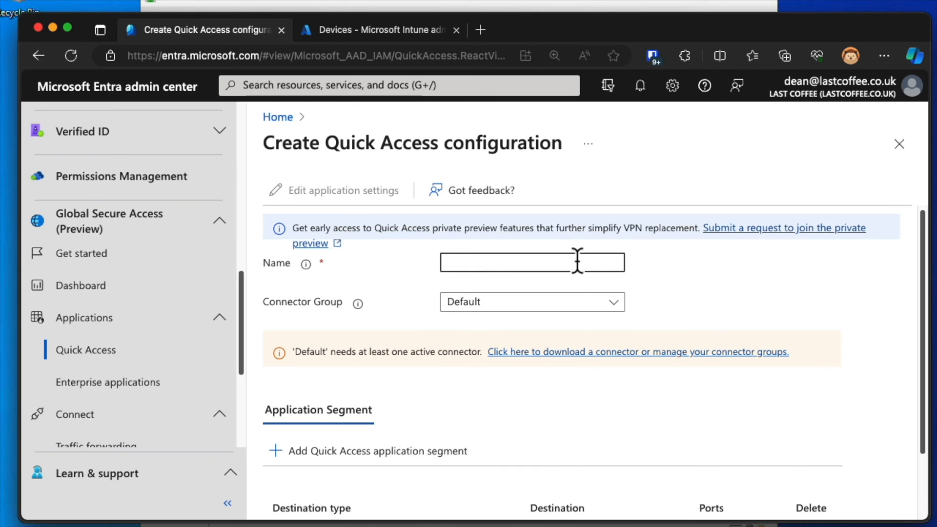
{"action": "type", "text": "CloudHY"}
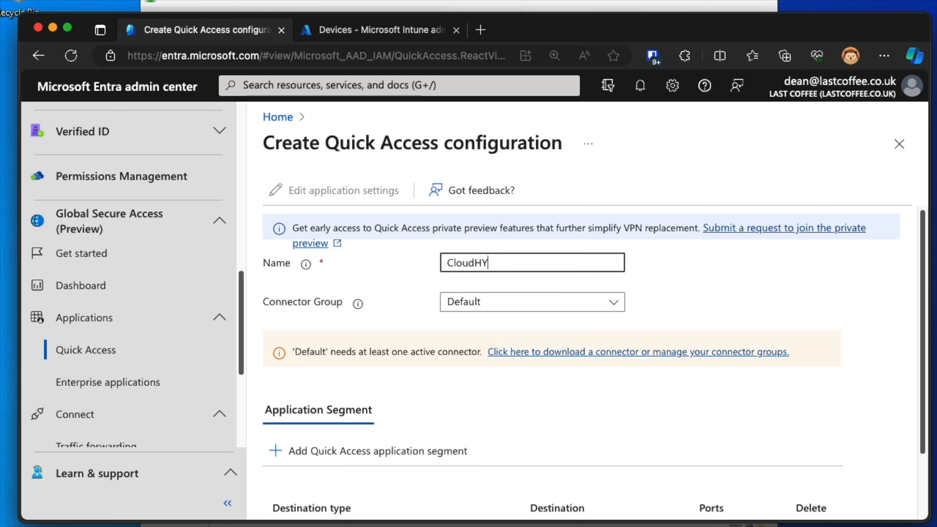
{"action": "type", "text": "perV"}
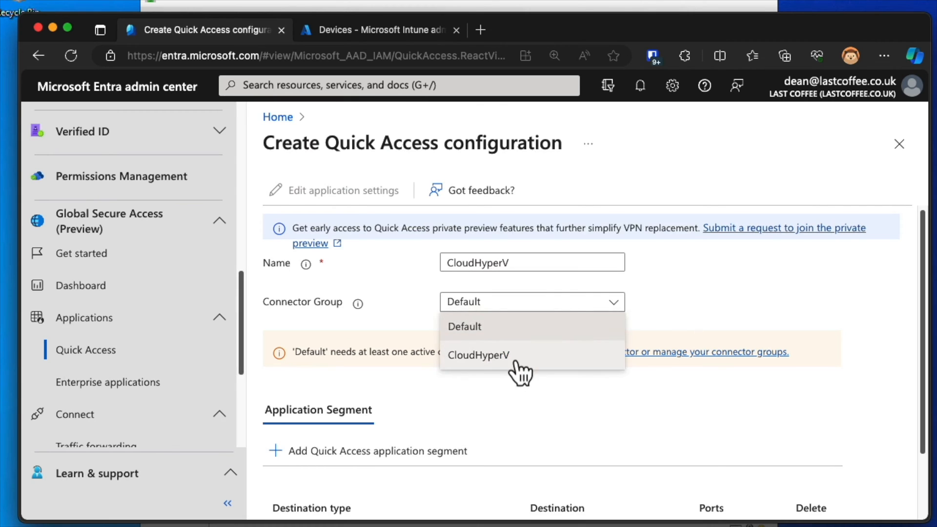
Step: Choose the CloudHyperV connector group for the Quick Access configuration
{"action": "left_click", "coordinate": [479, 355]}
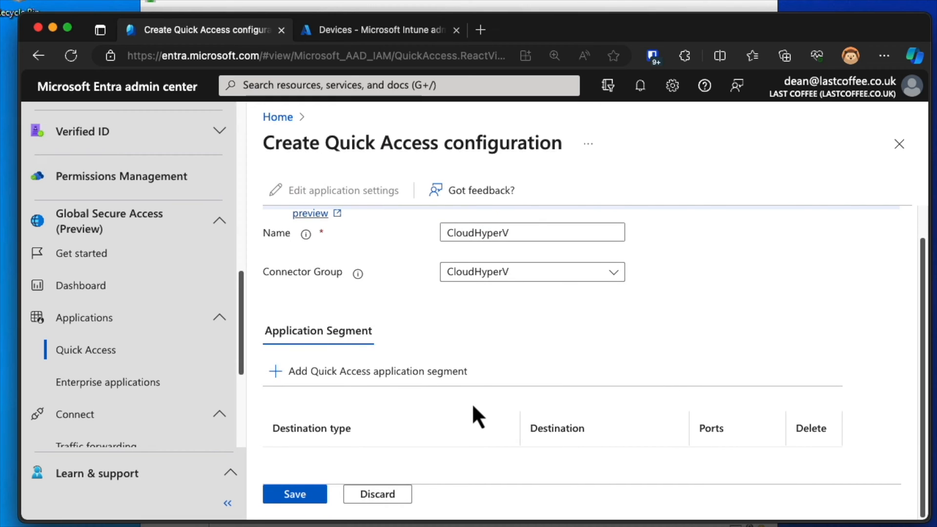
{"action": "left_click", "coordinate": [295, 493]}
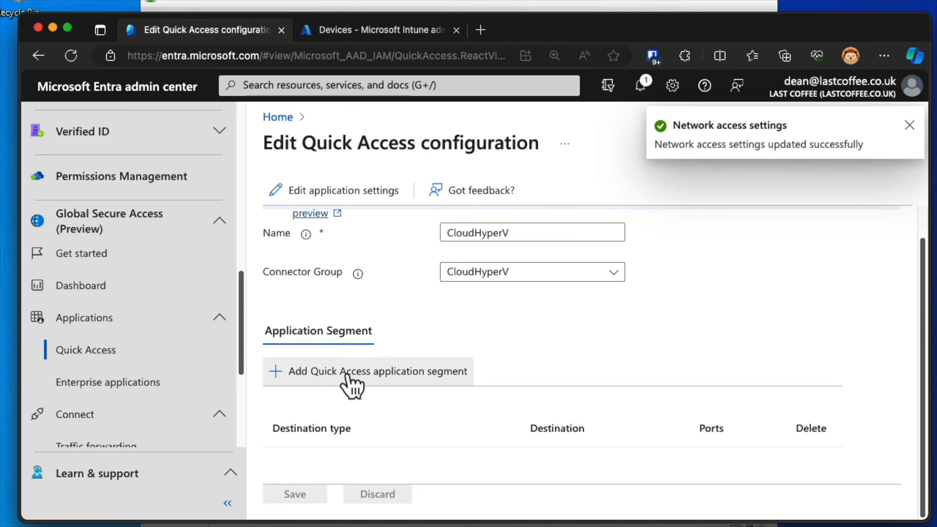
Step: Add an application segment of type IP address range starting 10.0.0.0 on port 3389
{"action": "left_click", "coordinate": [348, 371]}
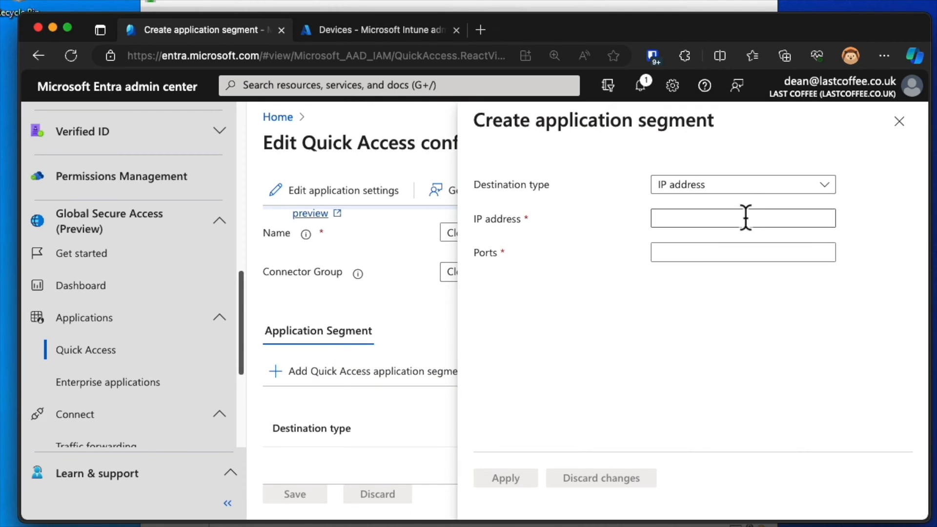
{"action": "left_click", "coordinate": [743, 185]}
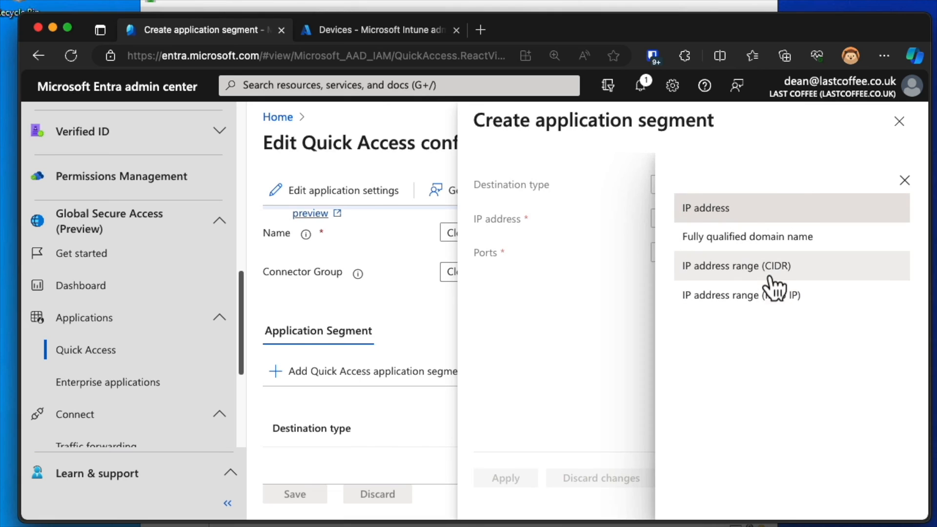
{"action": "left_click", "coordinate": [738, 265]}
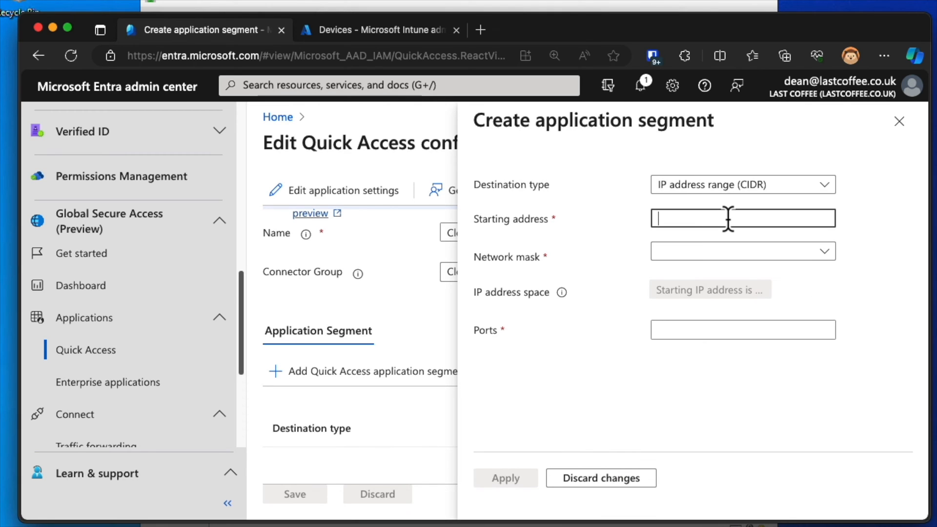
{"action": "type", "text": "10.0.0.0"}
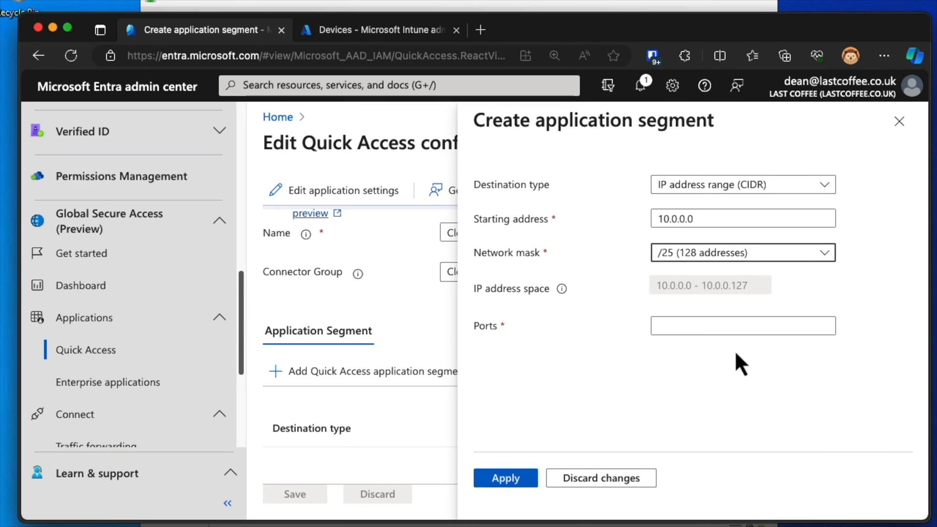
{"action": "type", "text": "3389"}
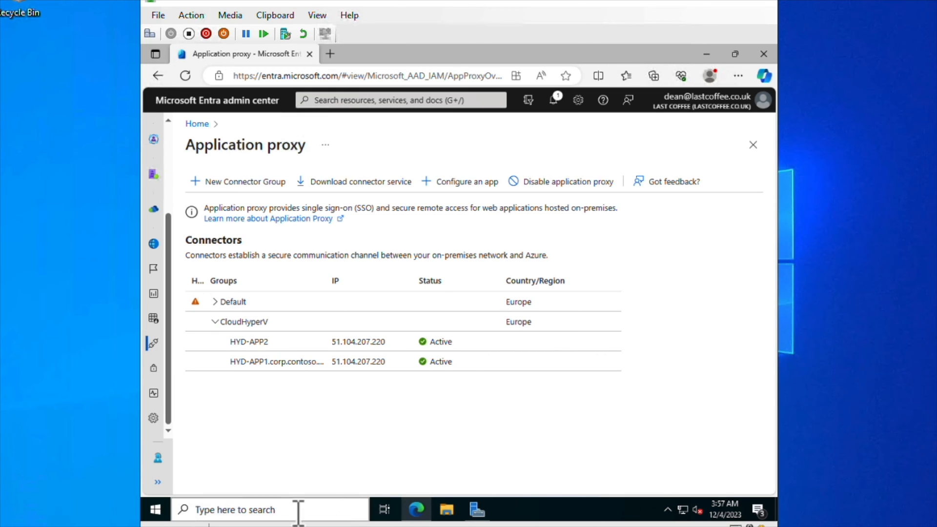
Step: Launch Command Prompt via Start search (cmd) to run ipconfig on the server
{"action": "left_click", "coordinate": [156, 510]}
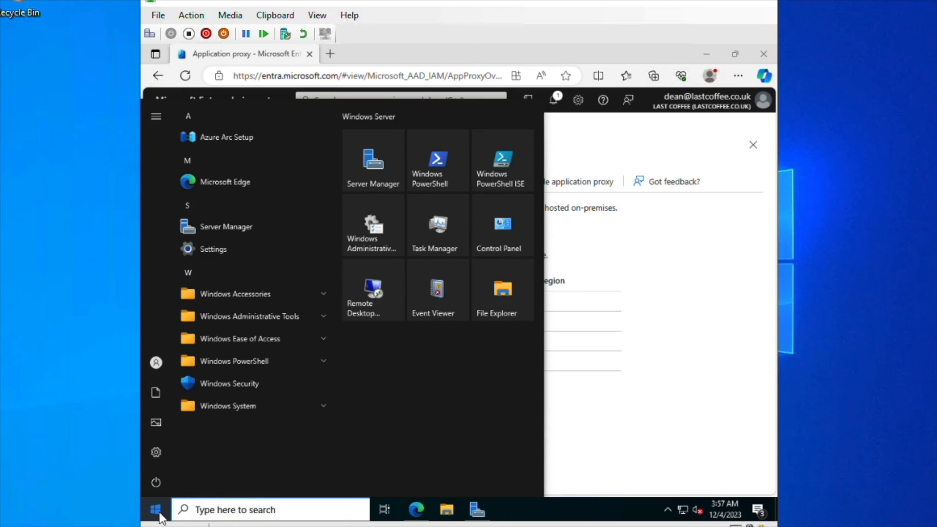
{"action": "type", "text": "c"}
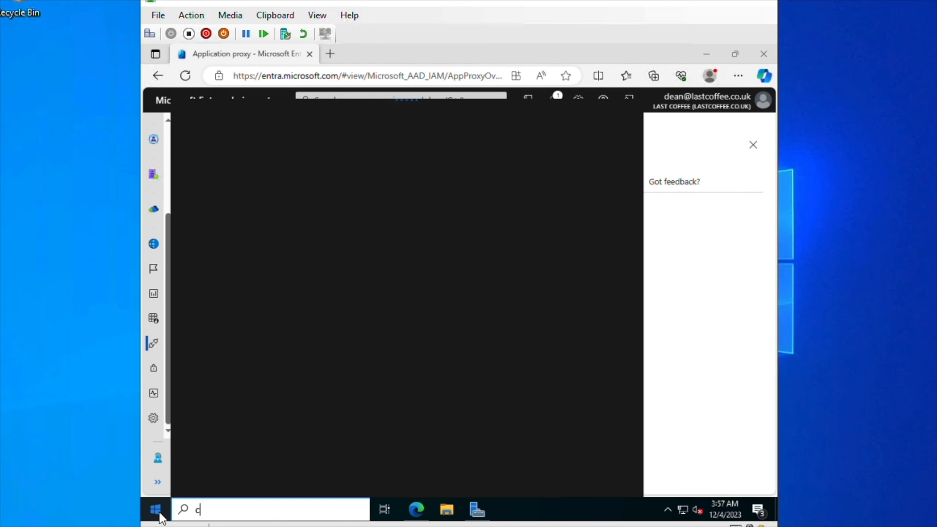
{"action": "type", "text": "md"}
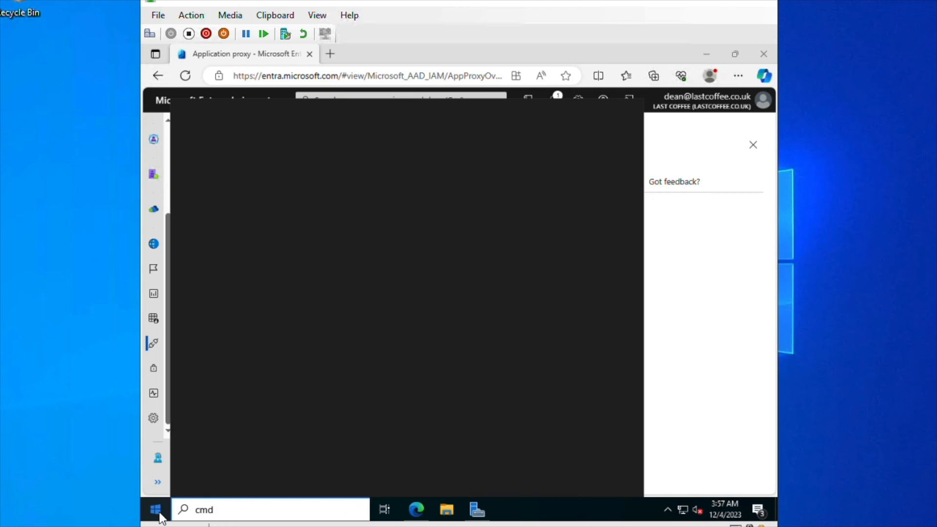
{"action": "key", "text": "Enter"}
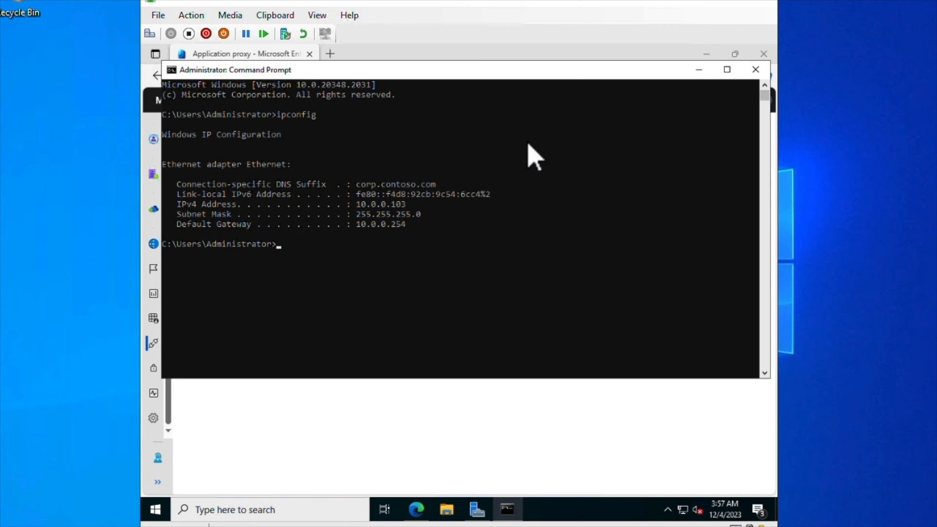
{"action": "mouse_move", "coordinate": [555, 168]}
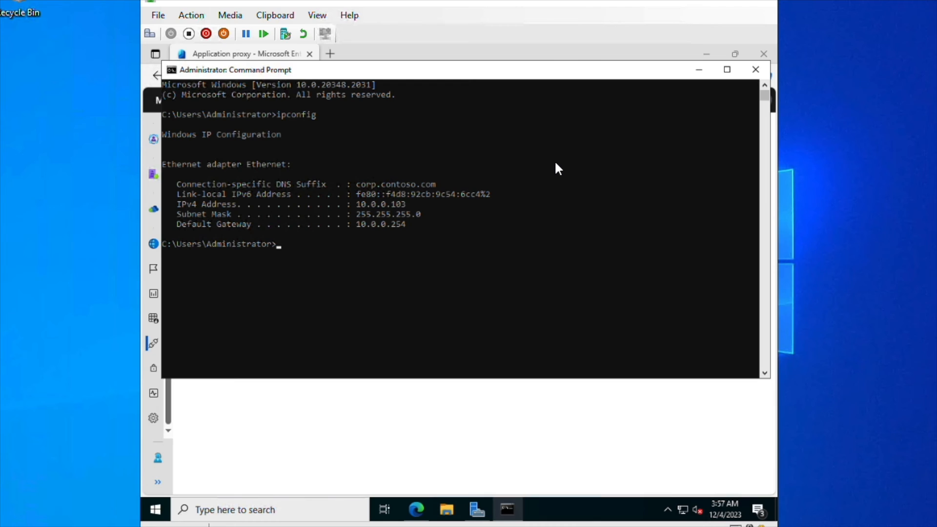
{"action": "mouse_move", "coordinate": [547, 205]}
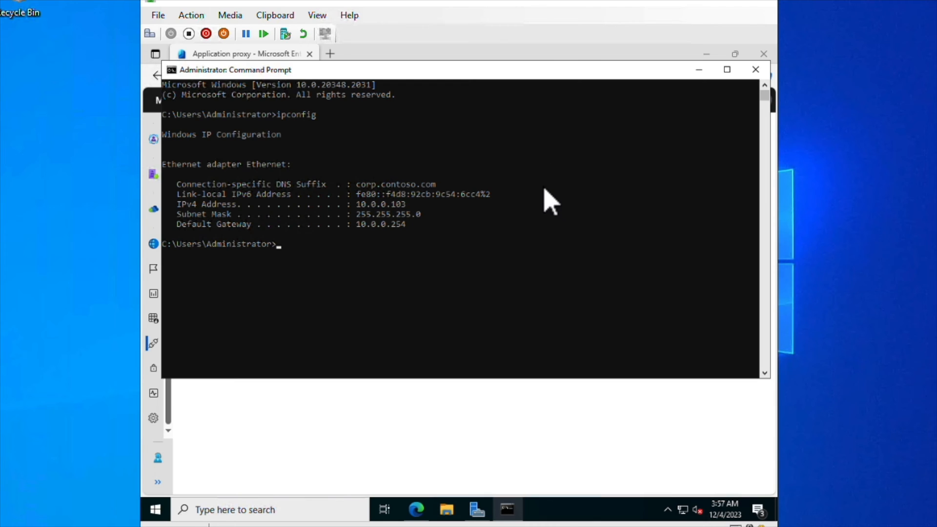
{"action": "mouse_move", "coordinate": [389, 232]}
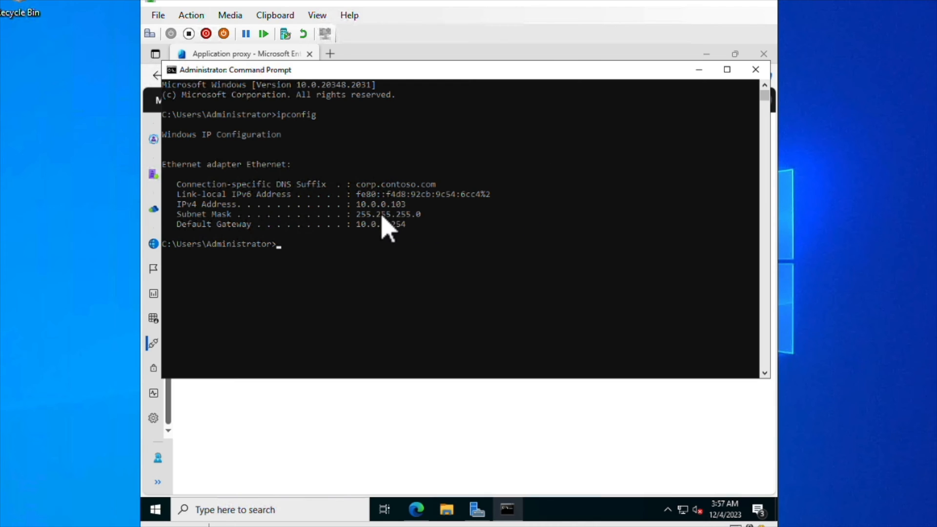
{"action": "mouse_move", "coordinate": [412, 248]}
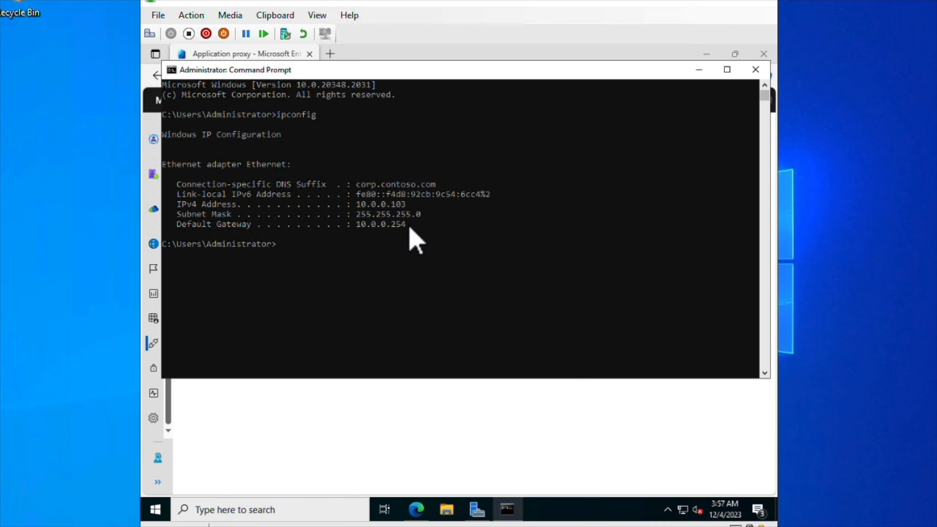
{"action": "mouse_move", "coordinate": [441, 223]}
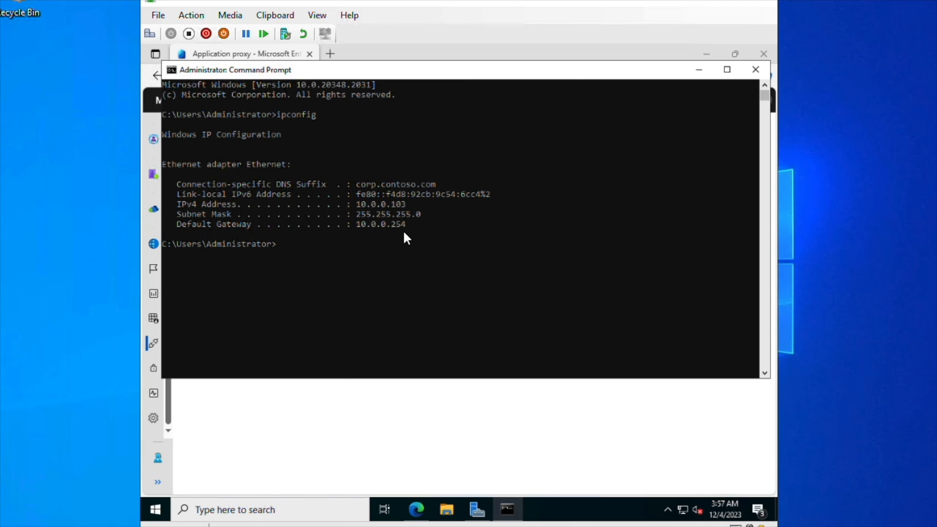
{"action": "mouse_move", "coordinate": [417, 255]}
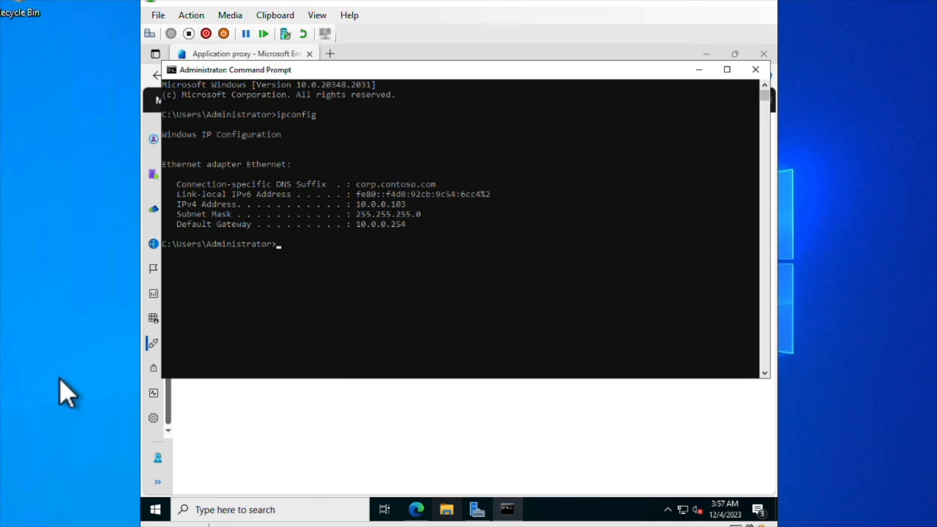
{"action": "mouse_move", "coordinate": [90, 189]}
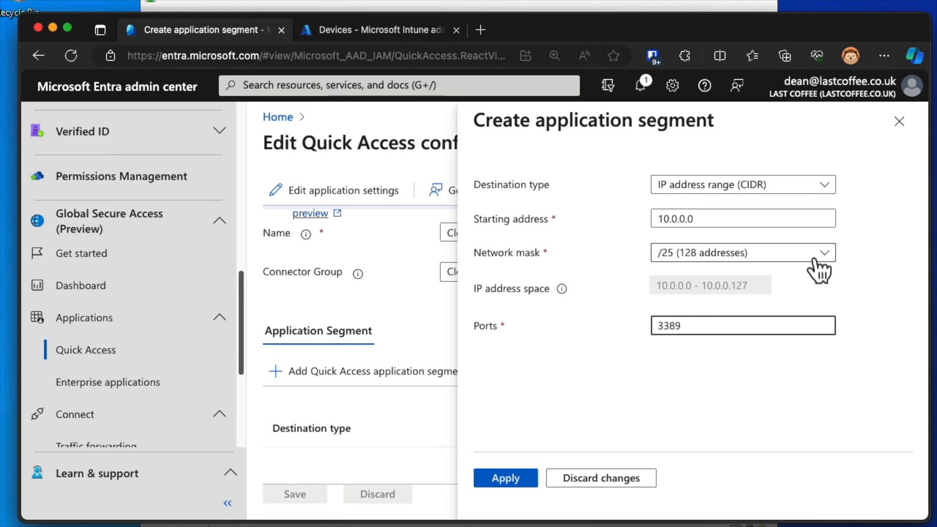
{"action": "mouse_move", "coordinate": [682, 394]}
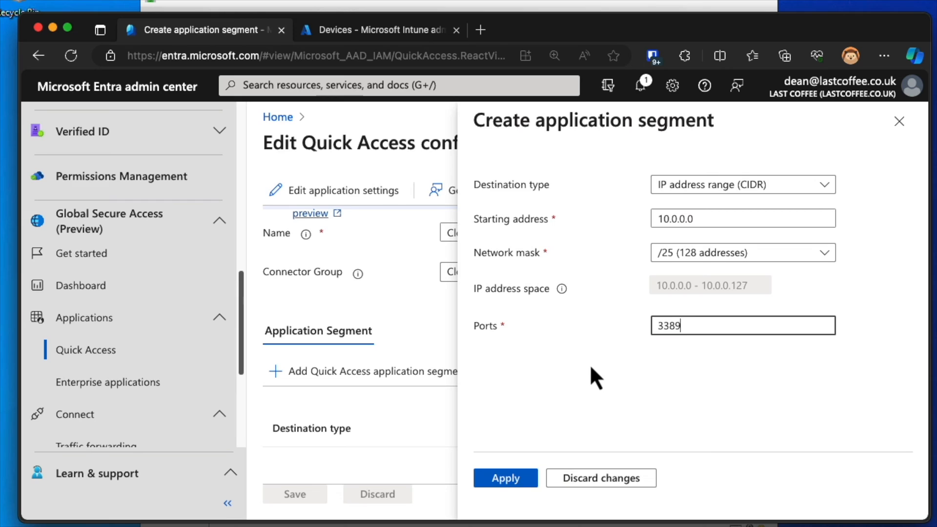
{"action": "mouse_move", "coordinate": [591, 367]}
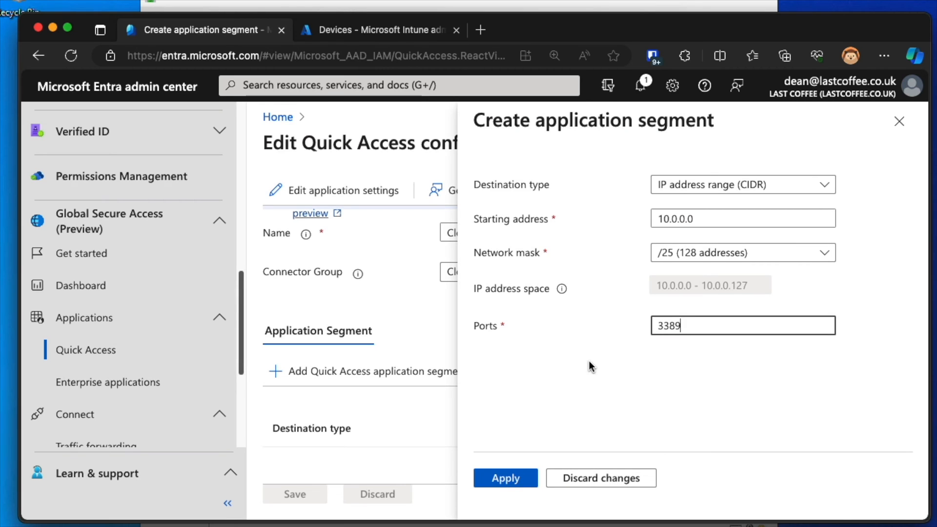
Step: Apply the 10.0.0.0/25 port 3389 application segment and dismiss the success notice
{"action": "left_click", "coordinate": [506, 478]}
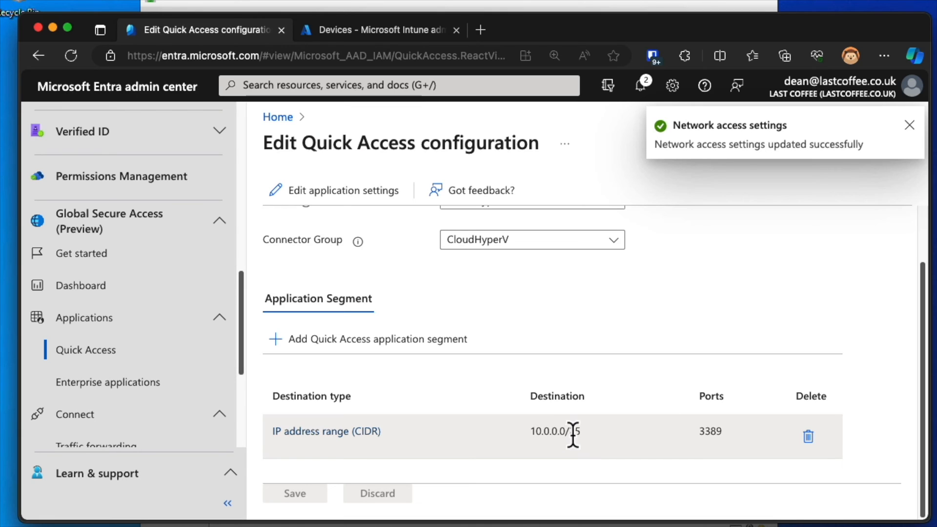
{"action": "left_click", "coordinate": [910, 124]}
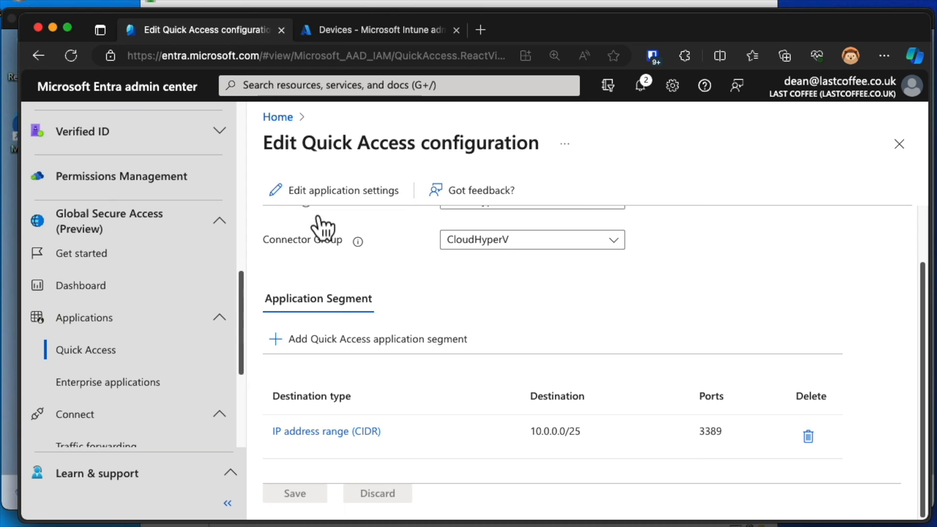
{"action": "mouse_move", "coordinate": [443, 111]}
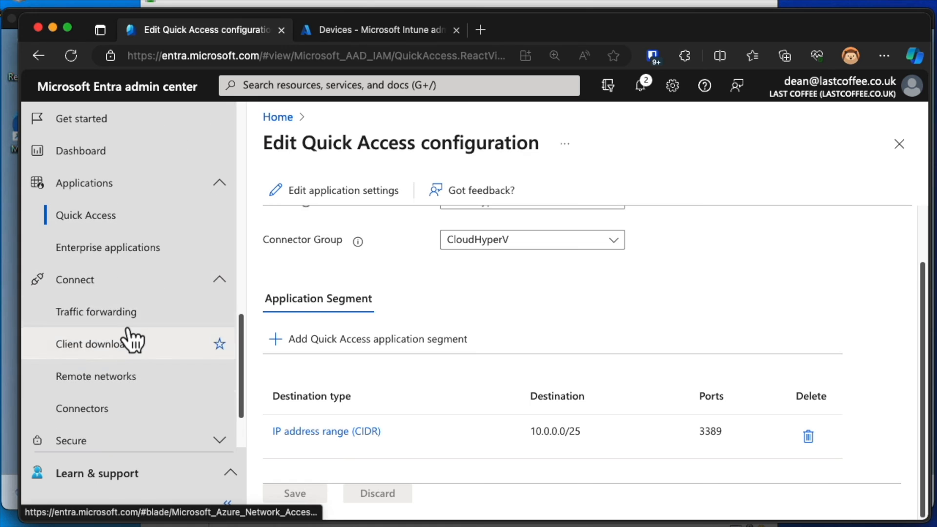
Step: Copy the Windows 10/11 client link from the Global Secure Access Client download page
{"action": "left_click", "coordinate": [93, 344]}
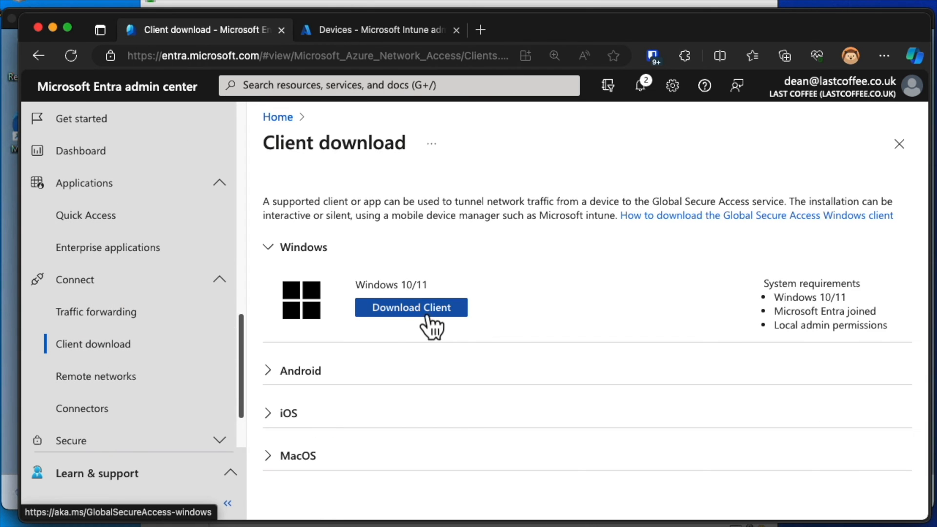
{"action": "mouse_move", "coordinate": [538, 352]}
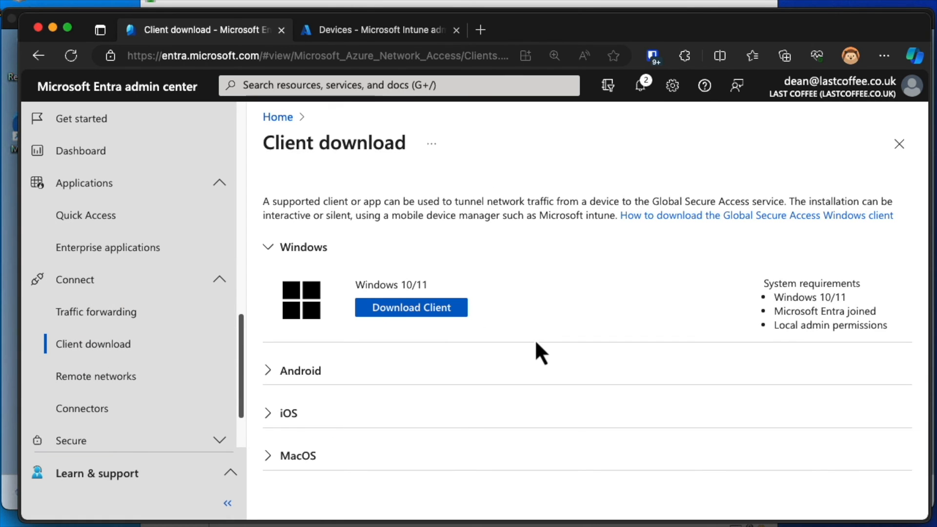
{"action": "mouse_move", "coordinate": [891, 328]}
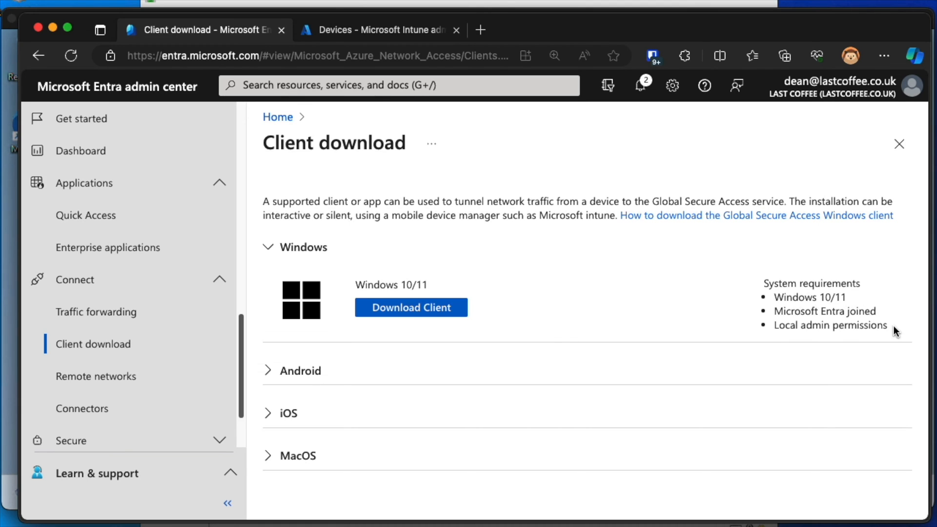
{"action": "mouse_move", "coordinate": [472, 340]}
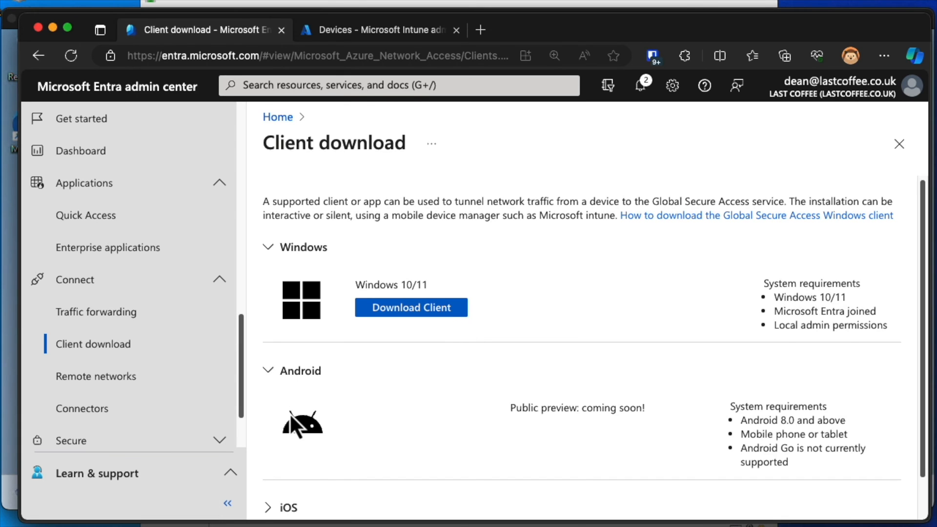
{"action": "scroll", "scroll_direction": "down", "scroll_amount": 3}
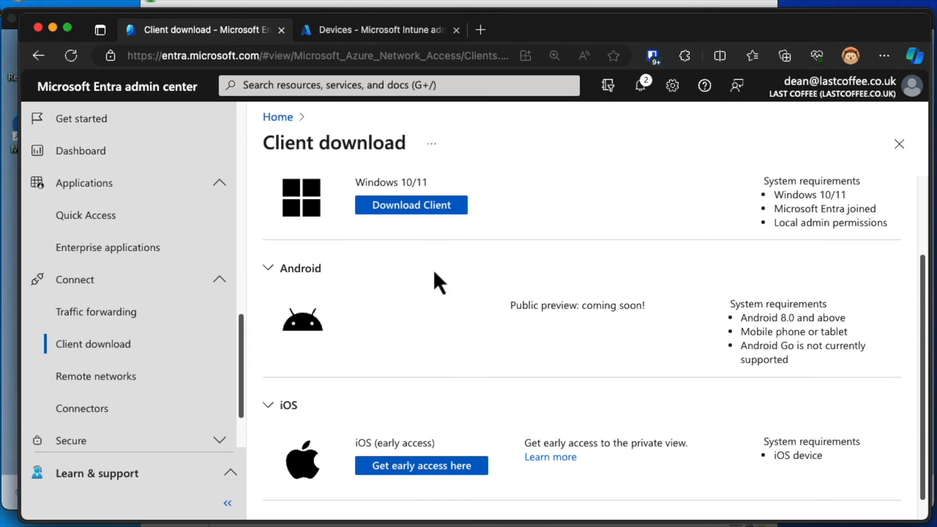
{"action": "right_click", "coordinate": [411, 205]}
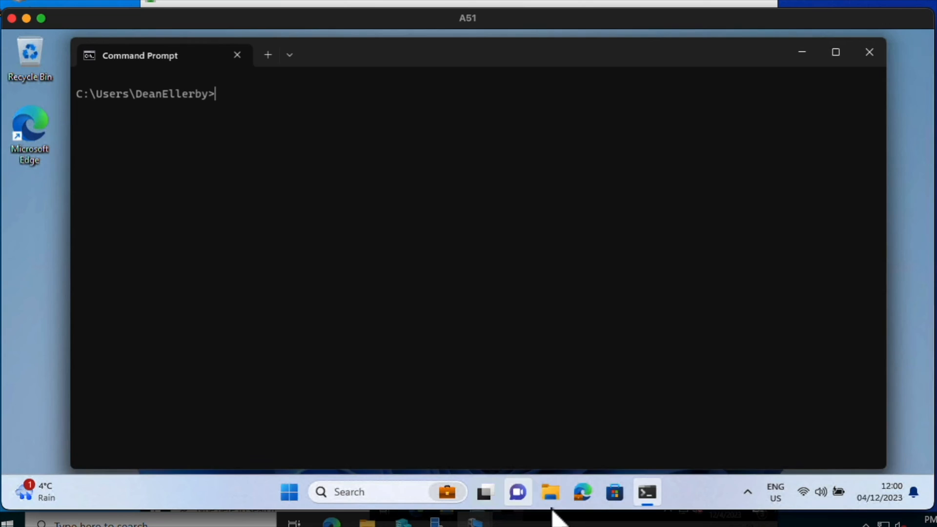
Step: Run the downloaded Global Secure Access client setup file from Edge's Downloads panel
{"action": "left_click", "coordinate": [582, 492]}
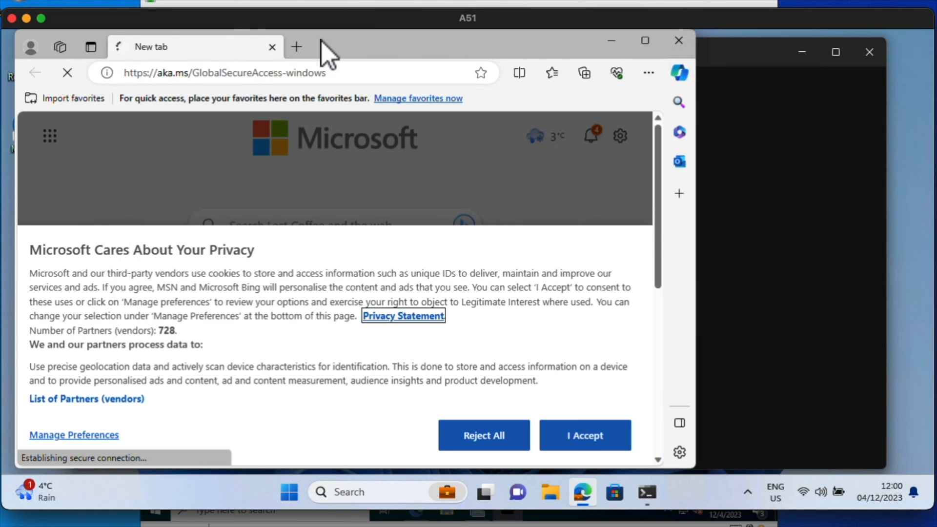
{"action": "left_click", "coordinate": [584, 72]}
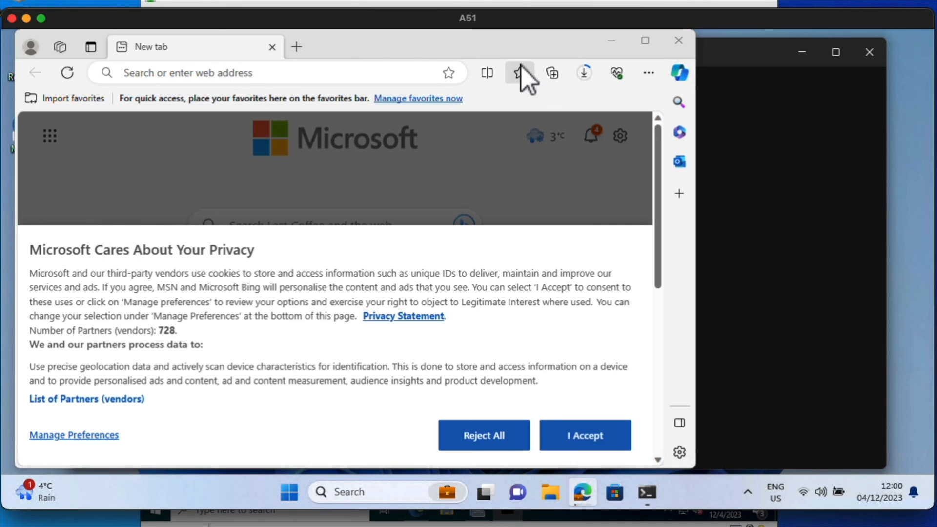
{"action": "left_click", "coordinate": [551, 494]}
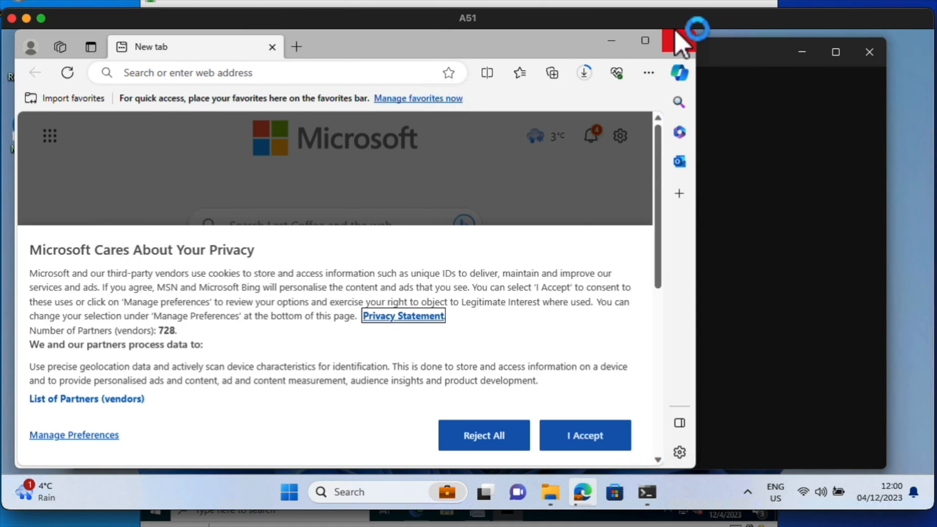
Step: Install the Global Secure Access client and close setup after Installation Successfully Completed
{"action": "left_click", "coordinate": [549, 342]}
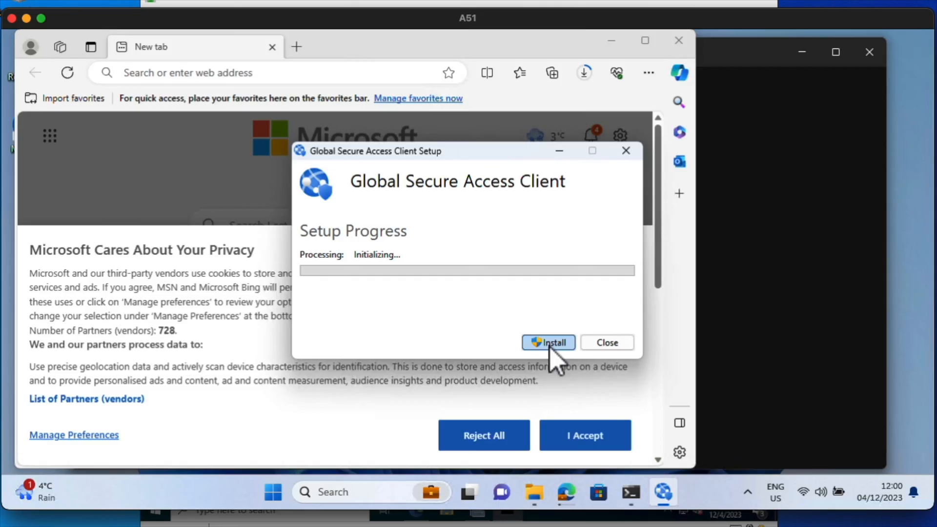
{"action": "left_click", "coordinate": [548, 342]}
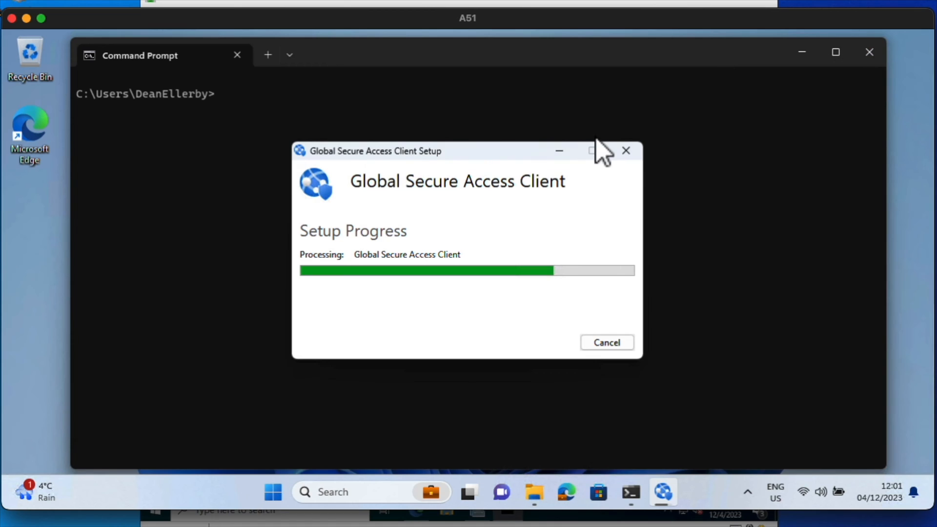
{"action": "mouse_move", "coordinate": [729, 306]}
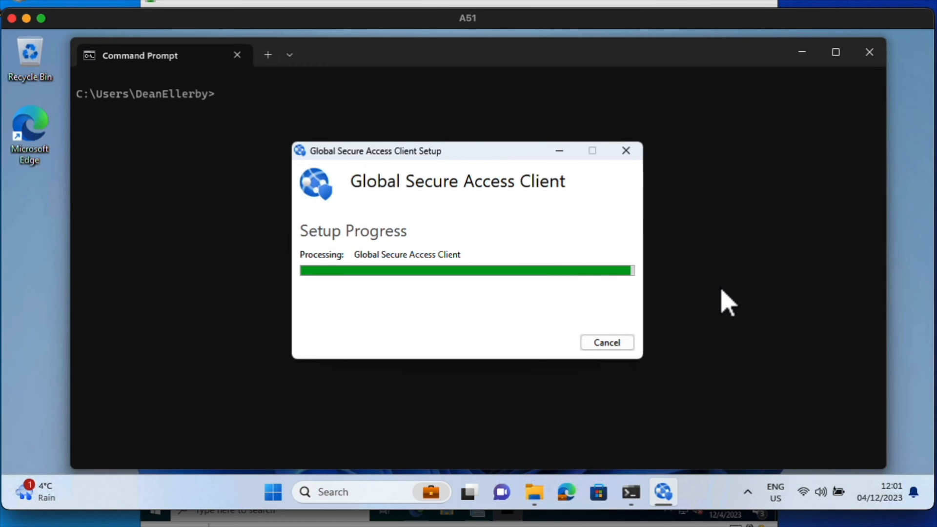
{"action": "mouse_move", "coordinate": [722, 291]}
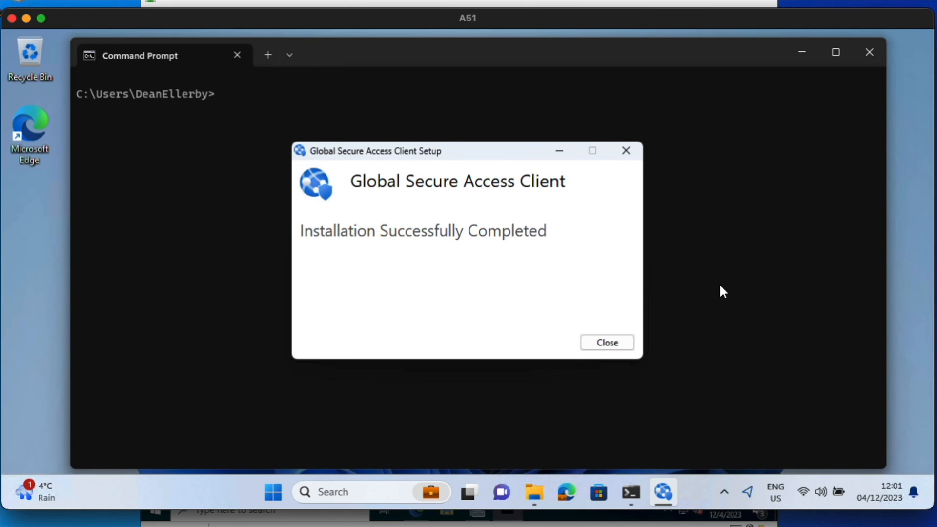
{"action": "left_click", "coordinate": [607, 343]}
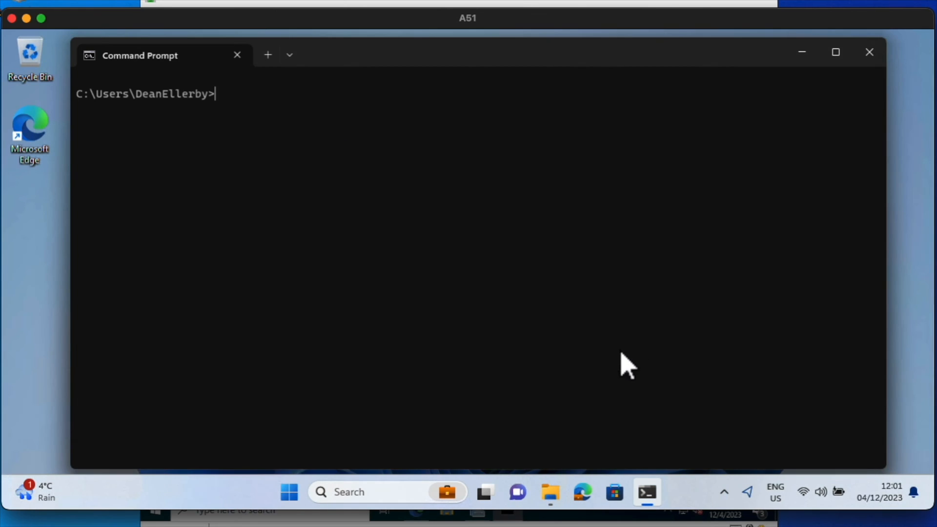
{"action": "left_click", "coordinate": [724, 492]}
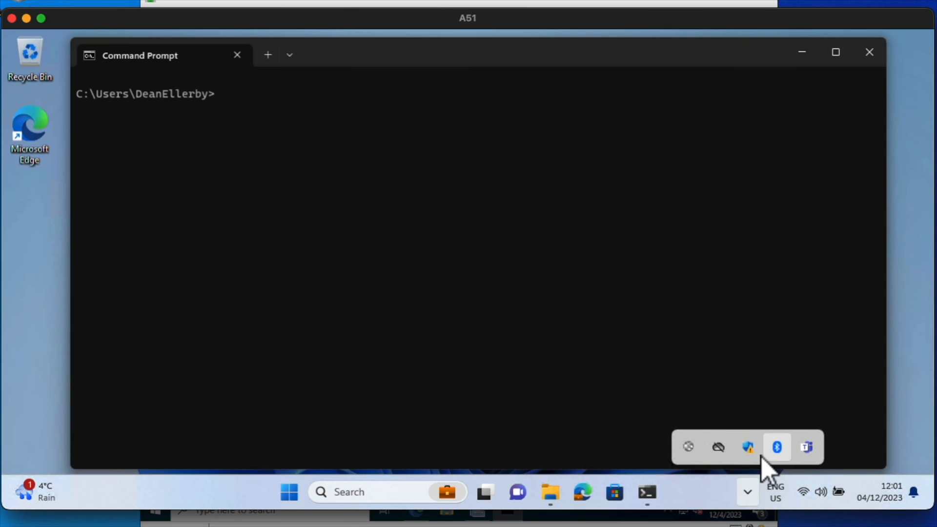
{"action": "mouse_move", "coordinate": [689, 447]}
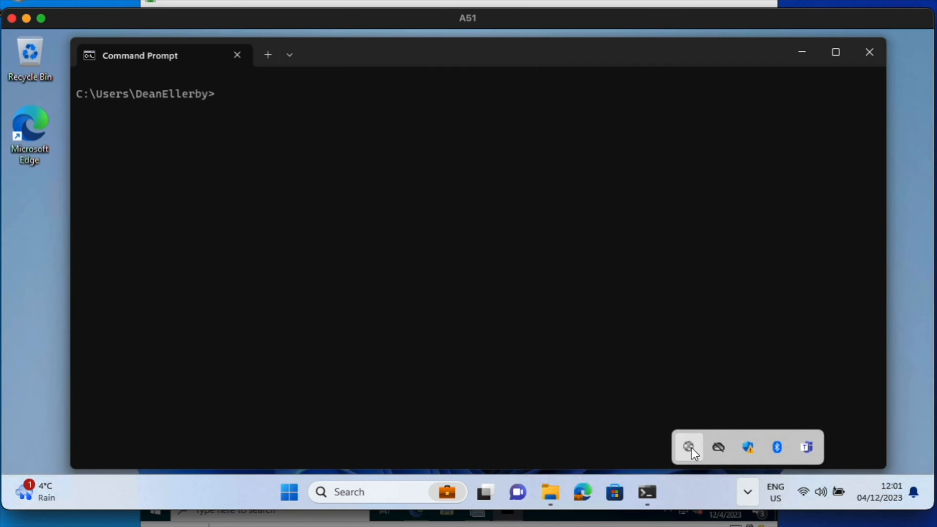
Step: Sign in to the Global Secure Access client from the tray with the Windows-connected work account
{"action": "left_click", "coordinate": [867, 53]}
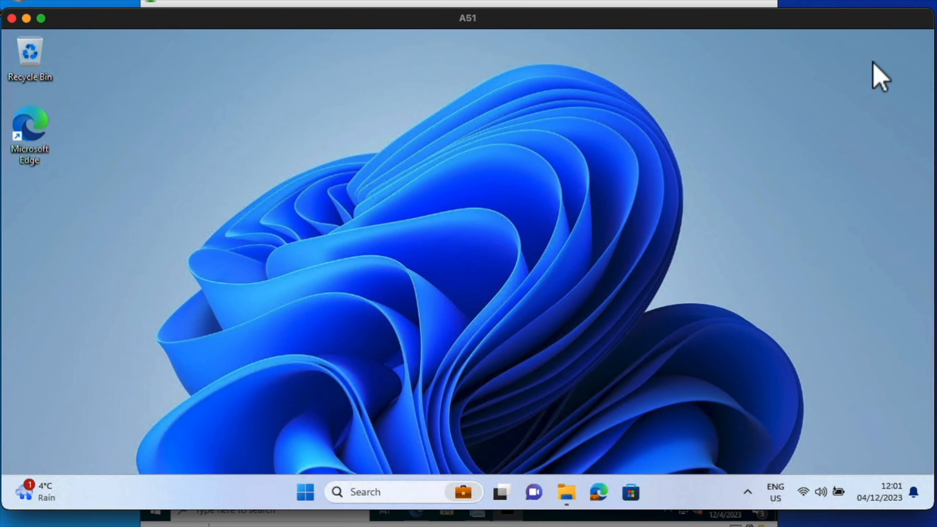
{"action": "left_click", "coordinate": [747, 492]}
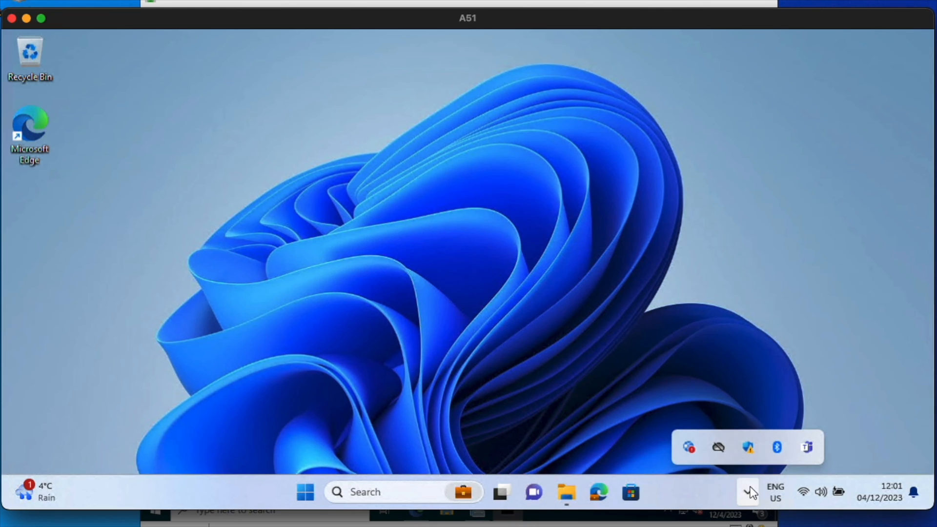
{"action": "left_click", "coordinate": [689, 447]}
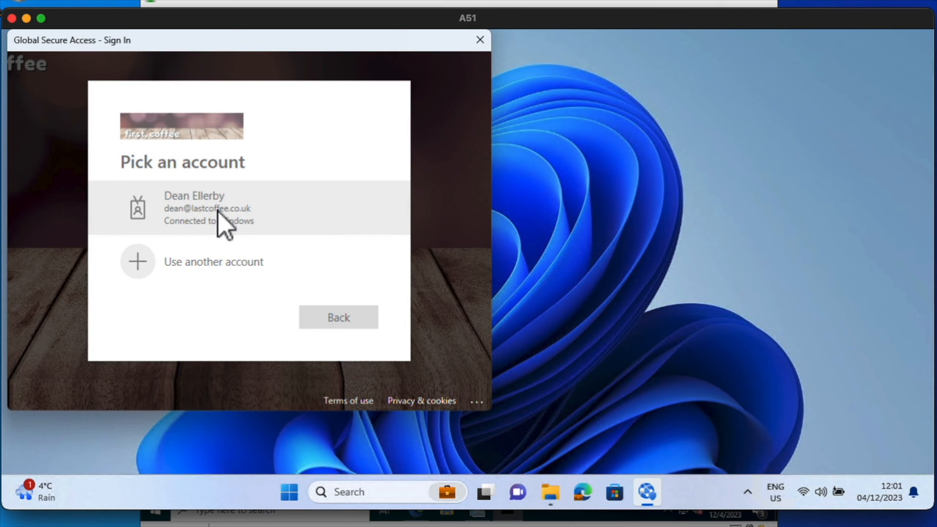
{"action": "left_click", "coordinate": [197, 208]}
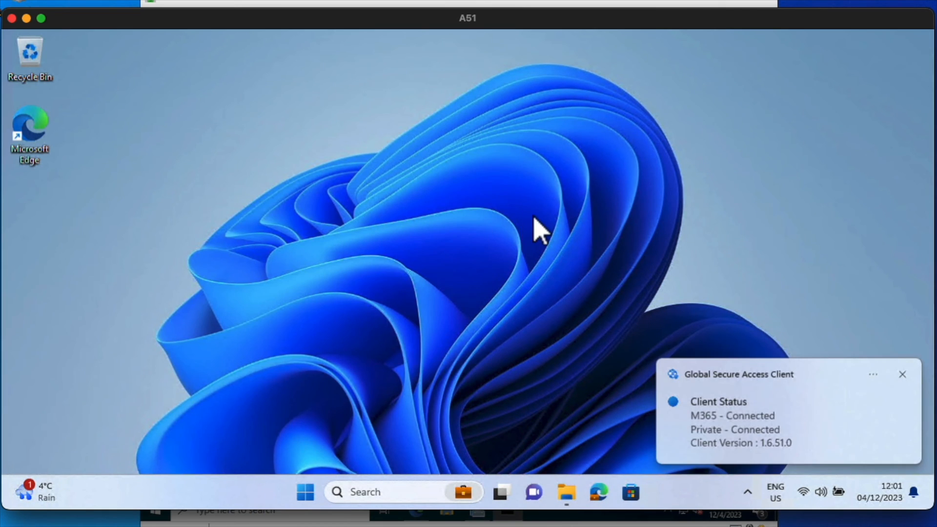
{"action": "mouse_move", "coordinate": [503, 214]}
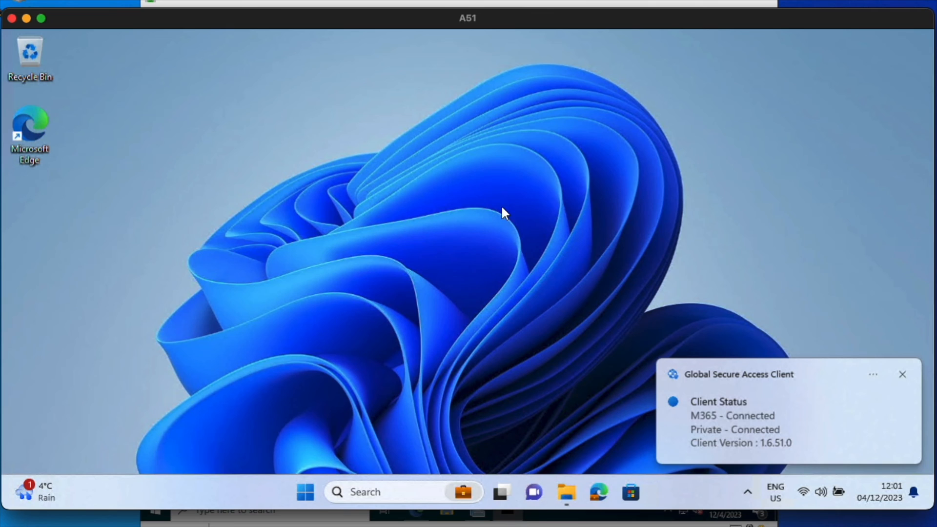
{"action": "mouse_move", "coordinate": [730, 439]}
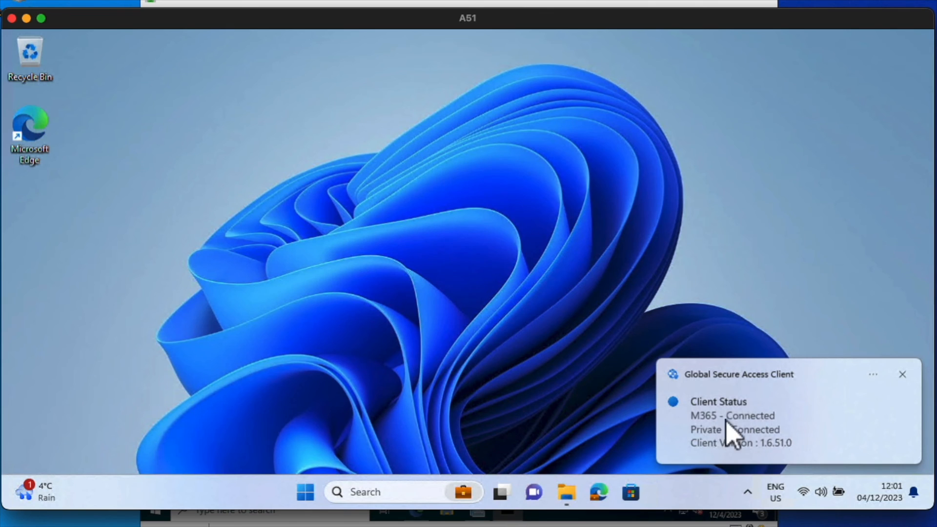
{"action": "mouse_move", "coordinate": [740, 390]}
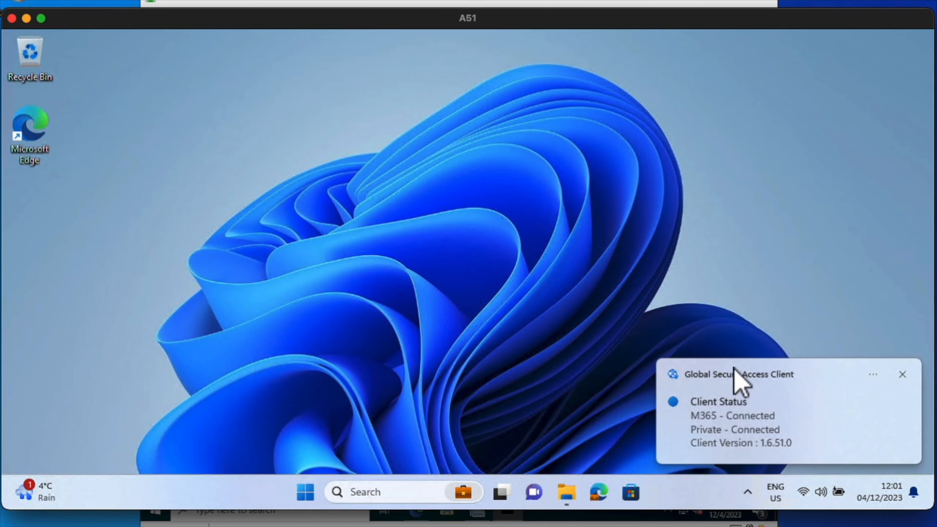
{"action": "mouse_move", "coordinate": [742, 369]}
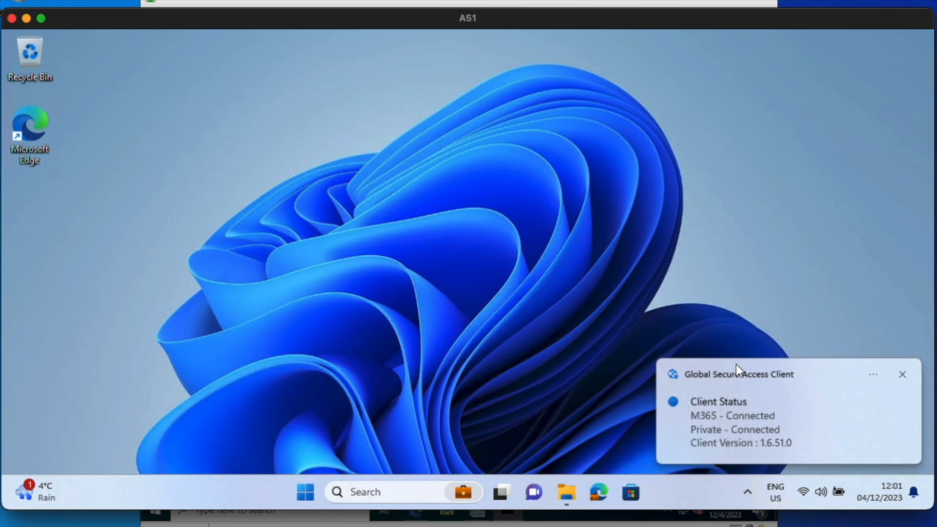
{"action": "mouse_move", "coordinate": [716, 491]}
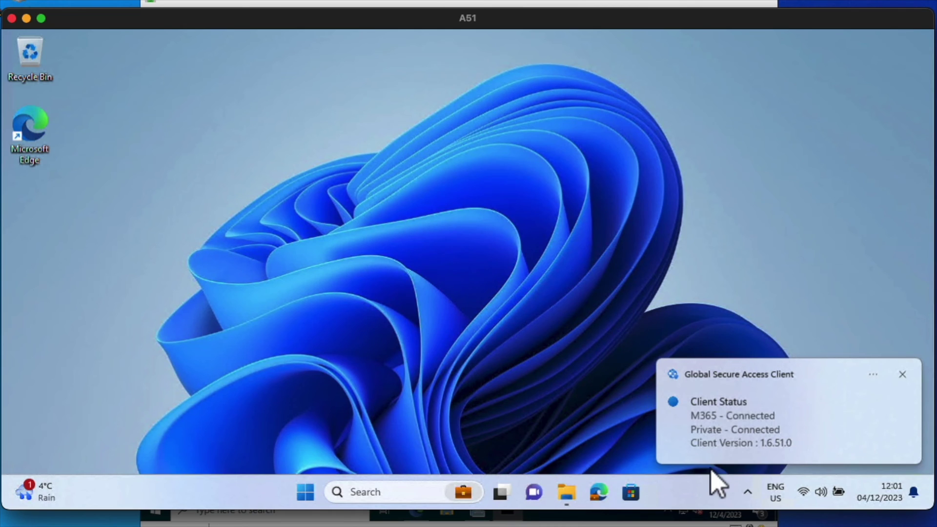
{"action": "mouse_move", "coordinate": [747, 492]}
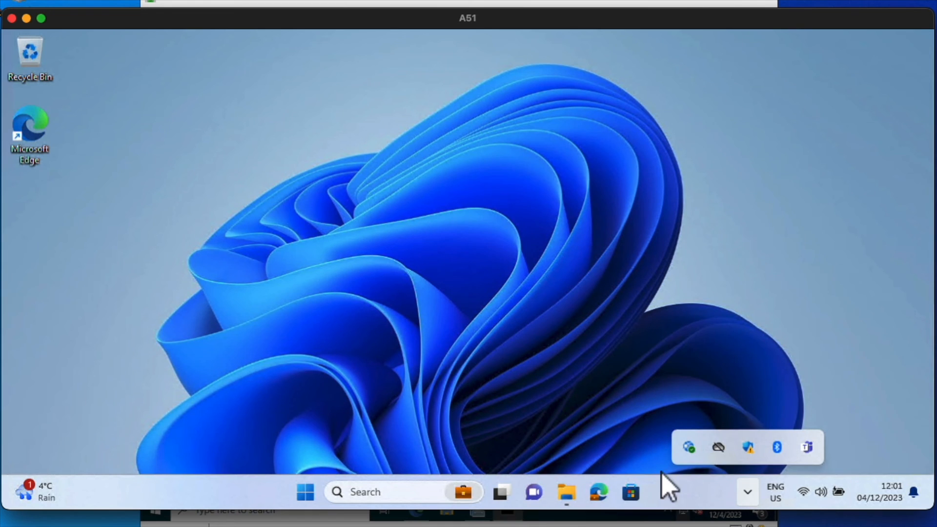
{"action": "mouse_move", "coordinate": [688, 459]}
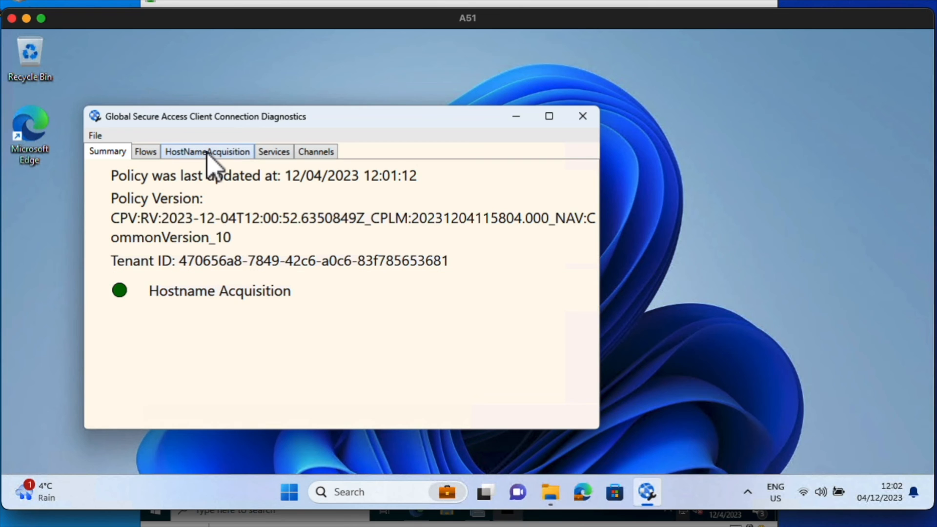
Step: Show the HostNameAcquisition records for the private and M365 diagnostic FQDNs
{"action": "left_click", "coordinate": [207, 152]}
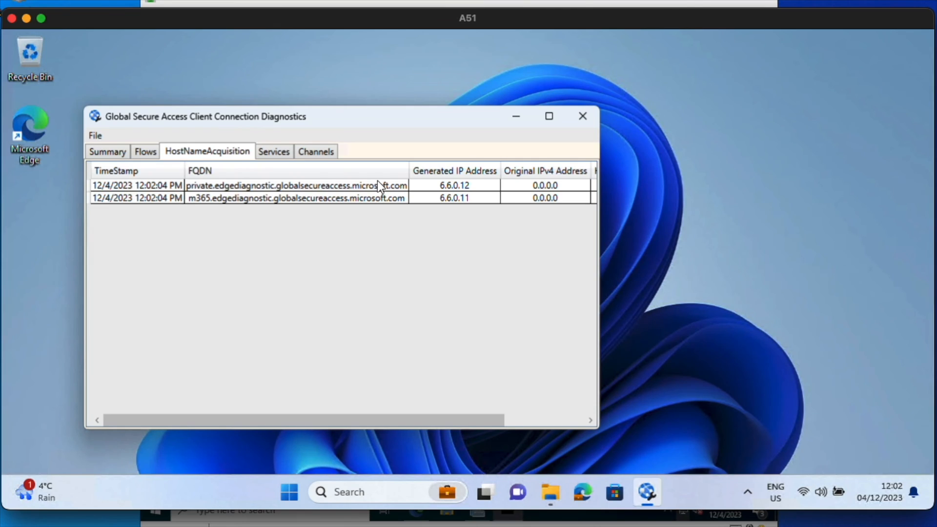
{"action": "mouse_move", "coordinate": [414, 370]}
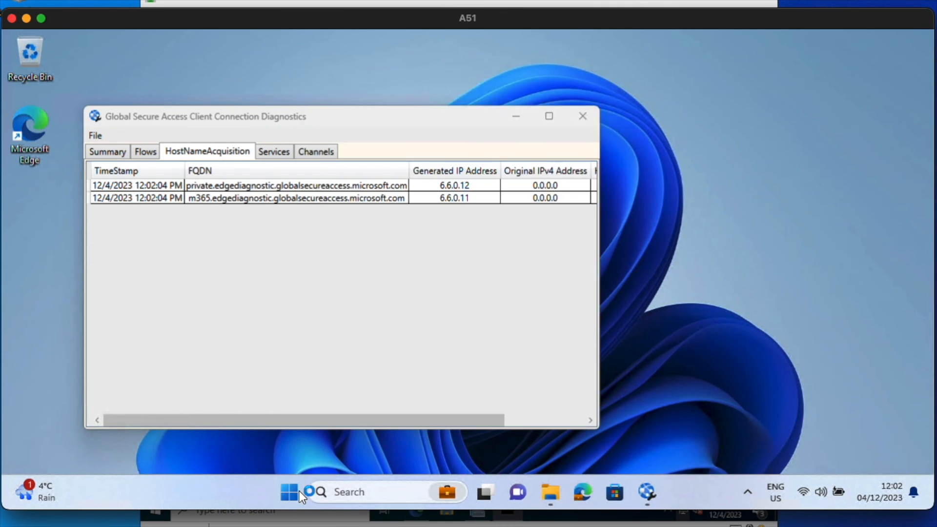
Step: Connect Remote Desktop to 10.0.0.103 and sign in to Private Access with the work account
{"action": "left_click", "coordinate": [659, 492]}
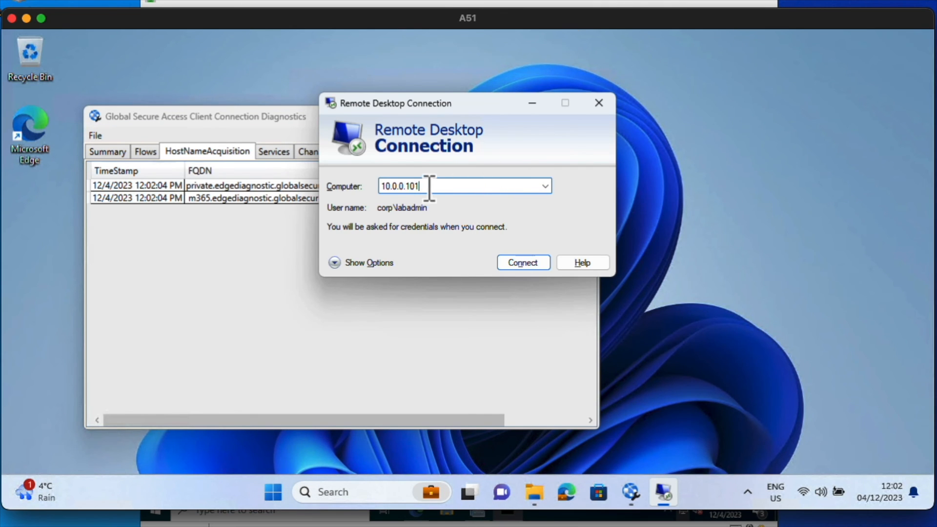
{"action": "type", "text": "10.0.0.103"}
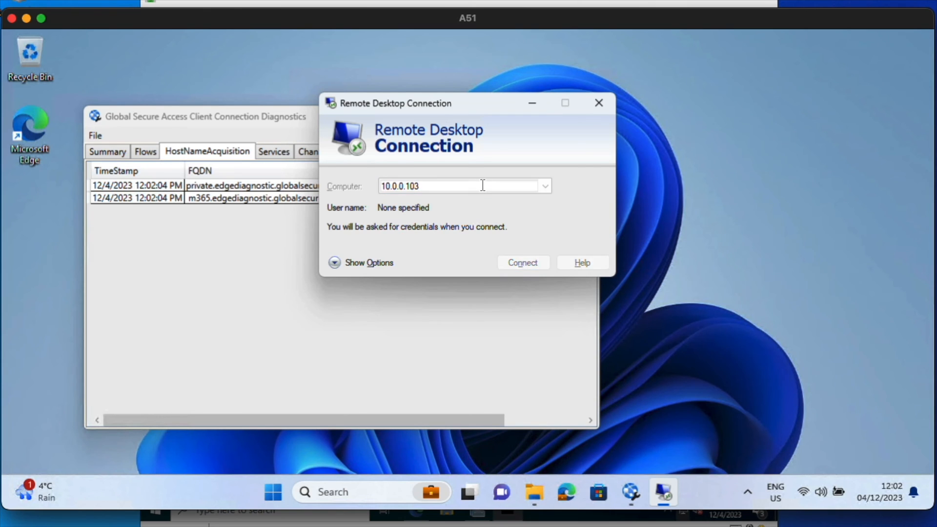
{"action": "left_click", "coordinate": [522, 262]}
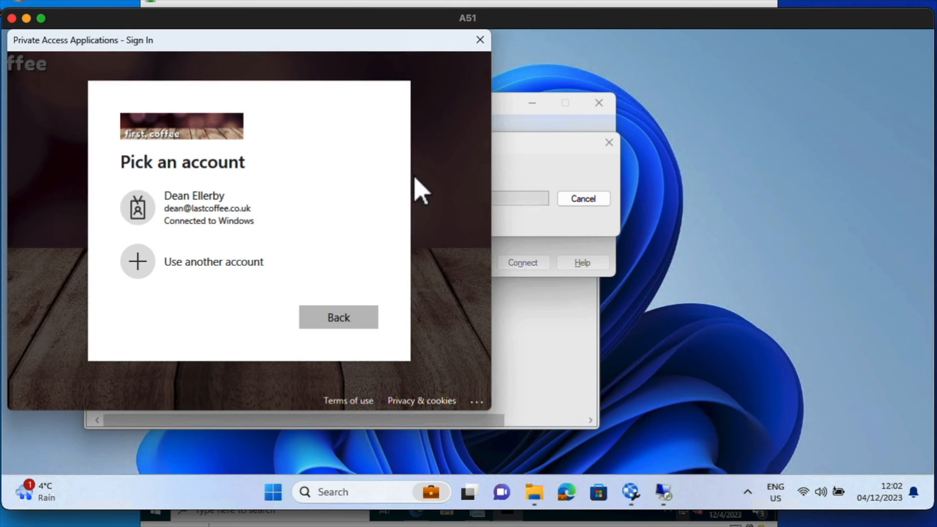
{"action": "left_click", "coordinate": [197, 208]}
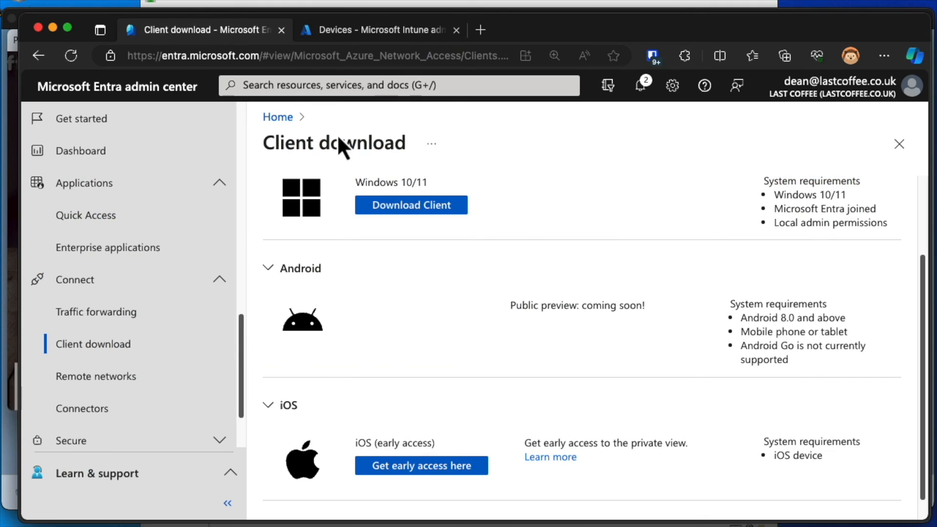
Step: Open the CloudHyperV Quick Access application's Users and groups page
{"action": "left_click", "coordinate": [107, 248]}
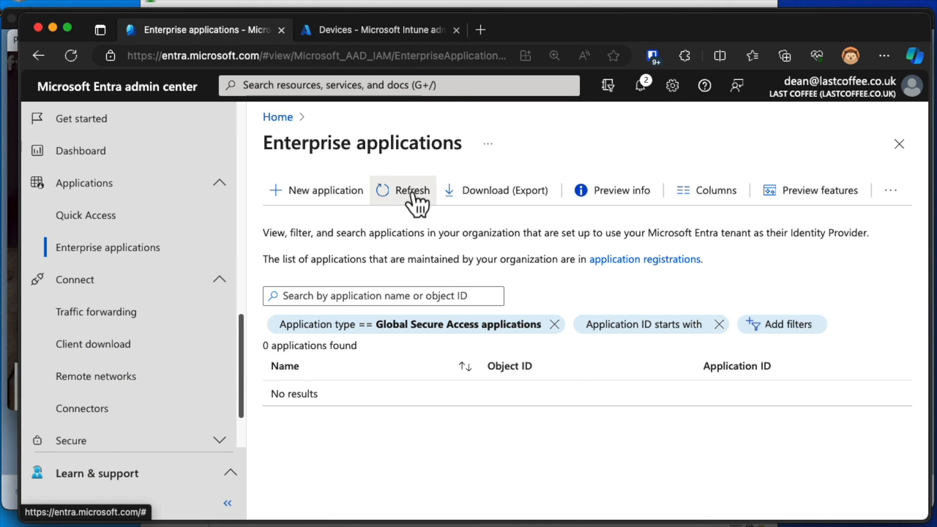
{"action": "mouse_move", "coordinate": [93, 224]}
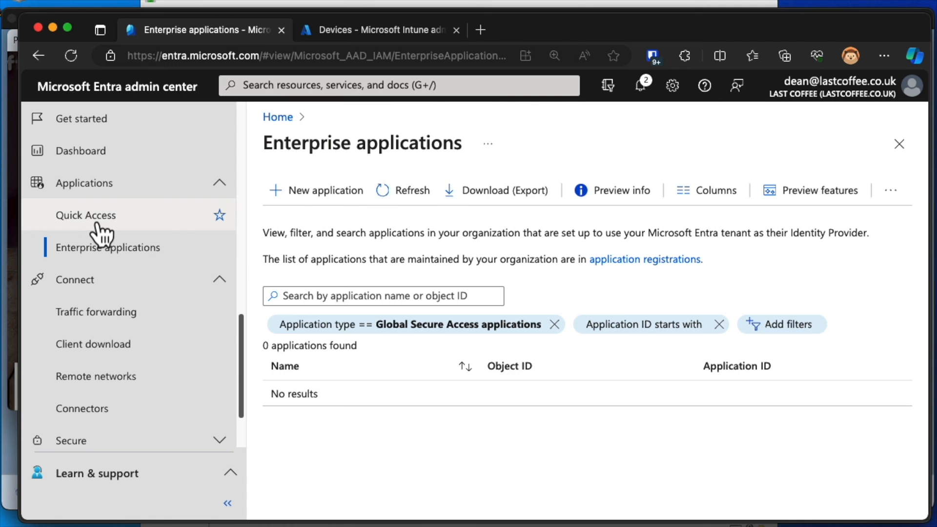
{"action": "left_click", "coordinate": [86, 215]}
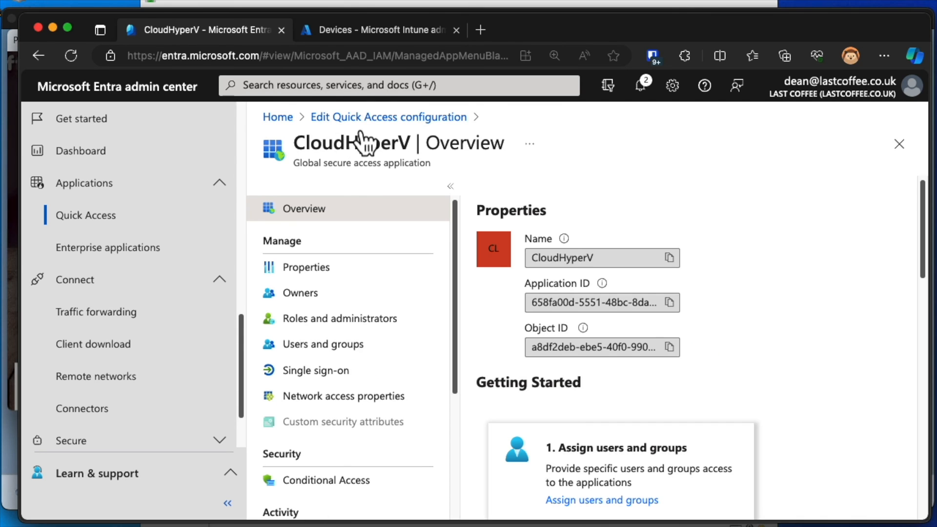
{"action": "double_click", "coordinate": [347, 142]}
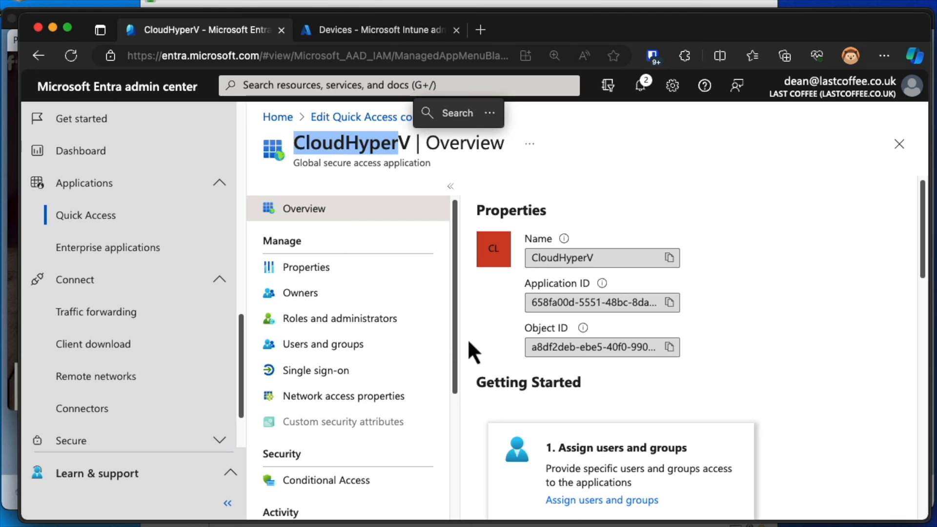
{"action": "left_click", "coordinate": [322, 344]}
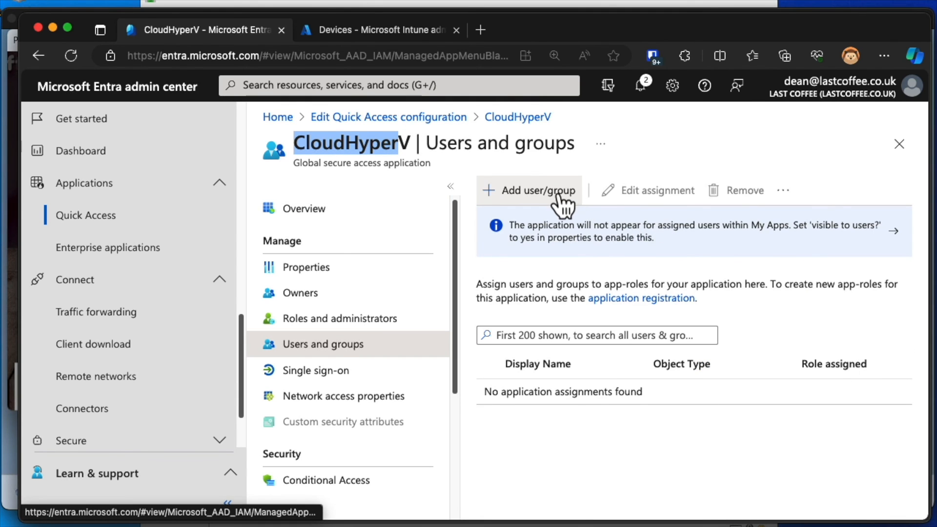
{"action": "left_click", "coordinate": [529, 190]}
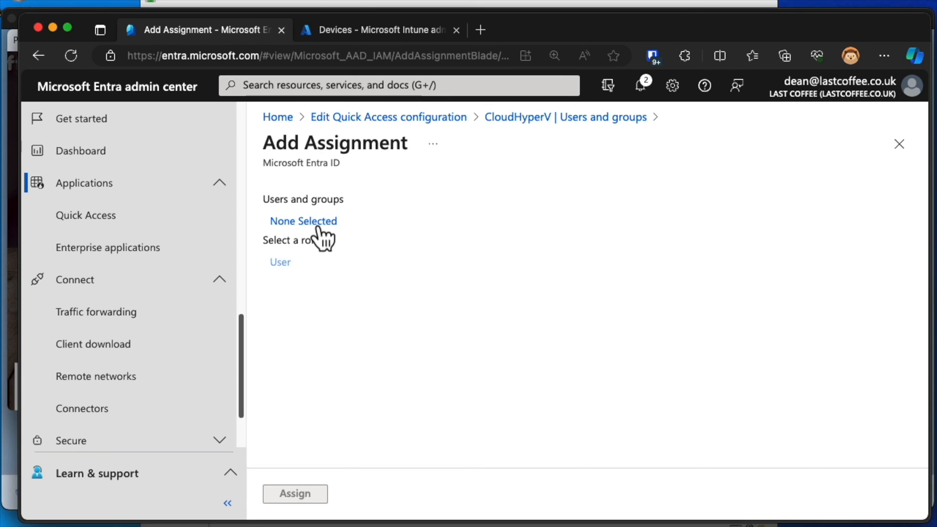
{"action": "left_click", "coordinate": [303, 220]}
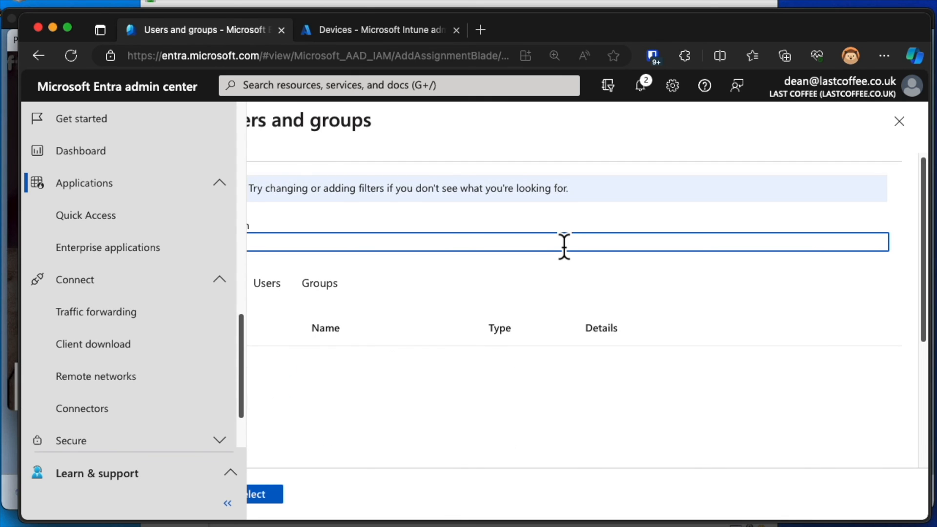
{"action": "type", "text": "Dean"}
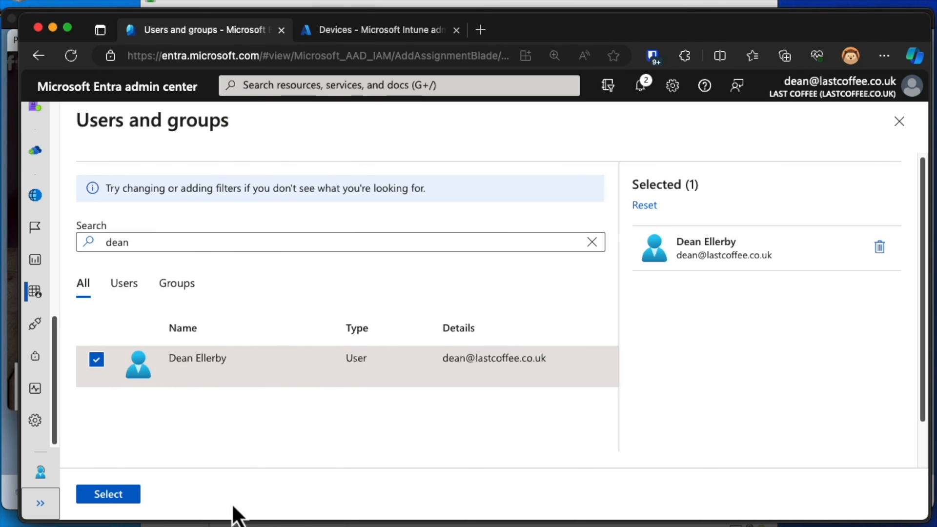
{"action": "left_click", "coordinate": [108, 494]}
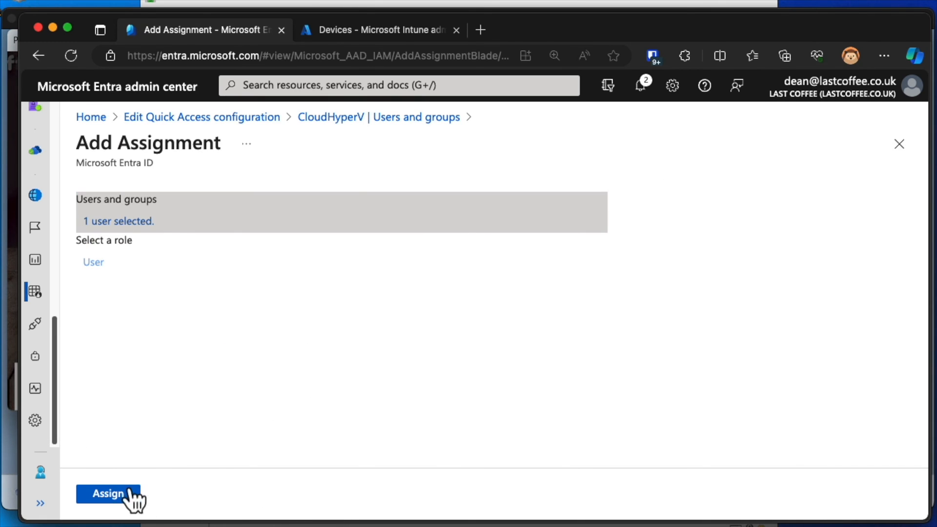
{"action": "left_click", "coordinate": [108, 506]}
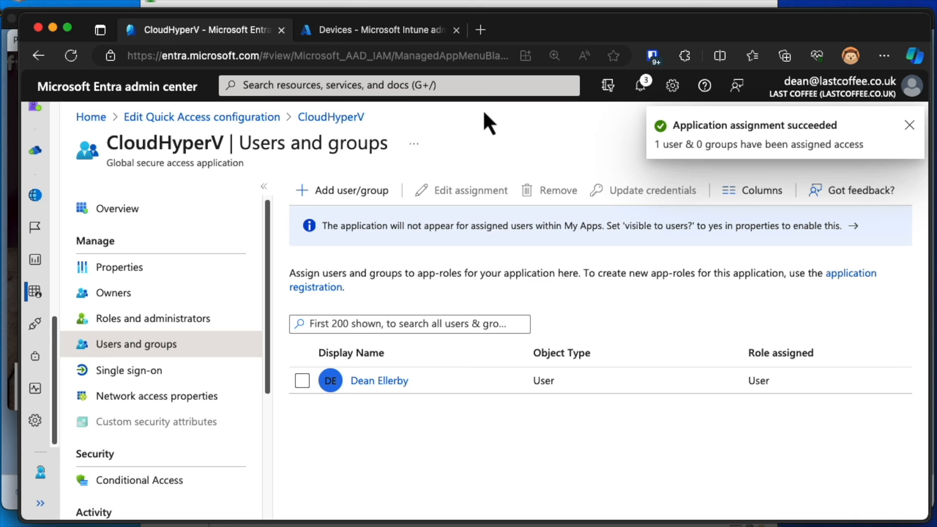
{"action": "mouse_move", "coordinate": [861, 161]}
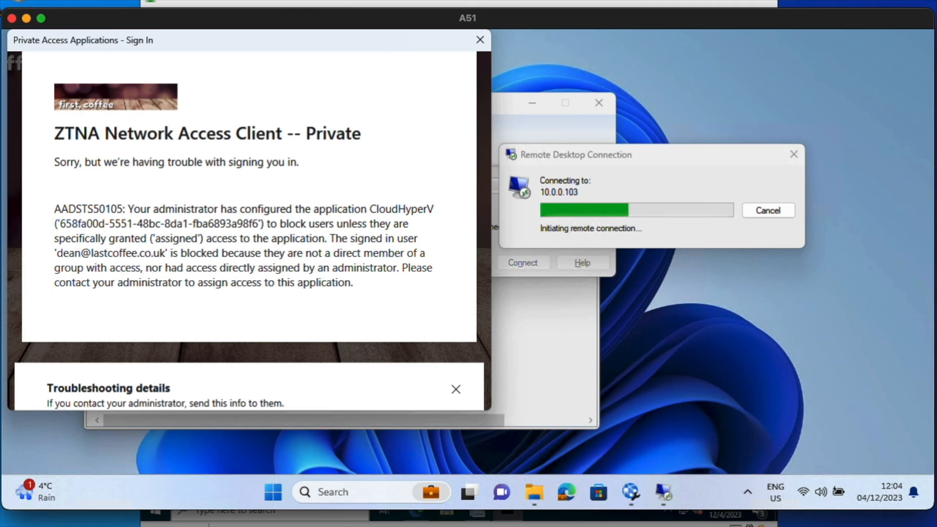
Step: Connect Remote Desktop to 10.0.0.101, submitting credentials and accepting the unverified certificate
{"action": "scroll", "scroll_direction": "down", "scroll_amount": 3}
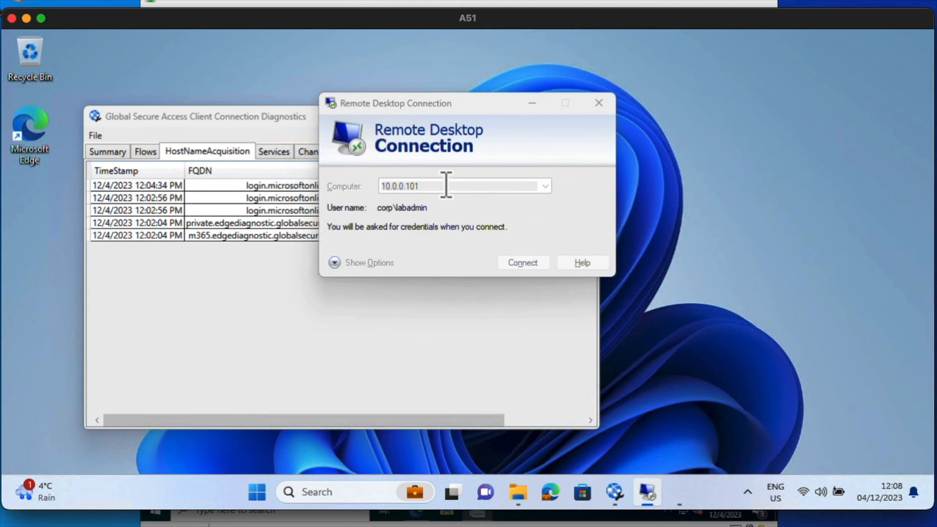
{"action": "left_click", "coordinate": [522, 263]}
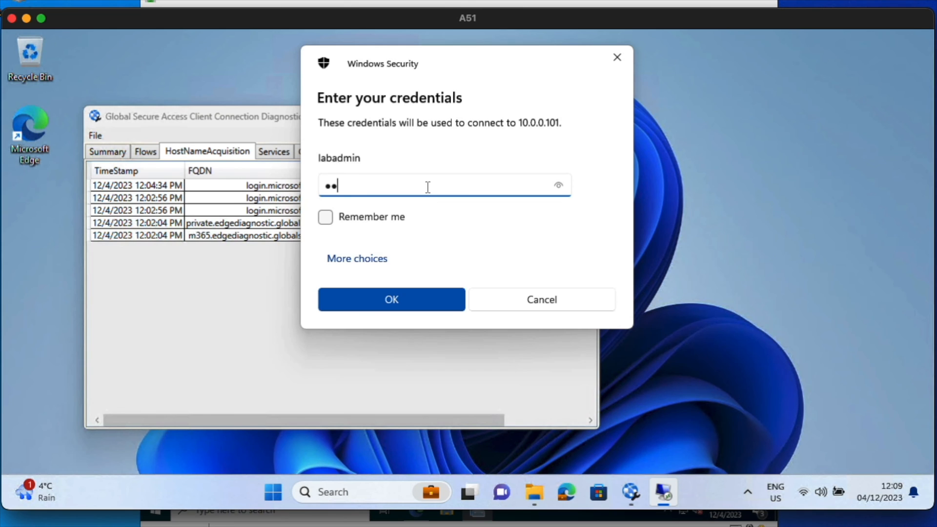
{"action": "left_click", "coordinate": [391, 300]}
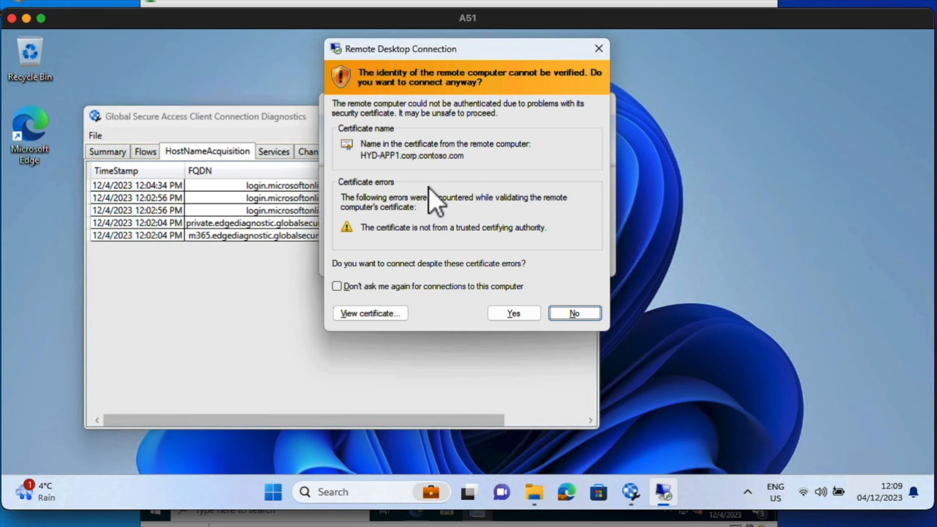
{"action": "mouse_move", "coordinate": [502, 276]}
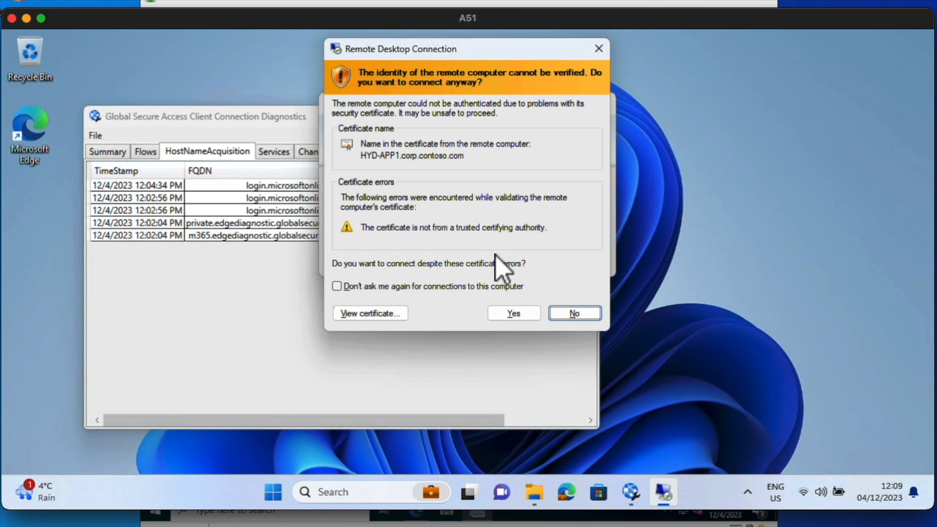
{"action": "left_click", "coordinate": [514, 313]}
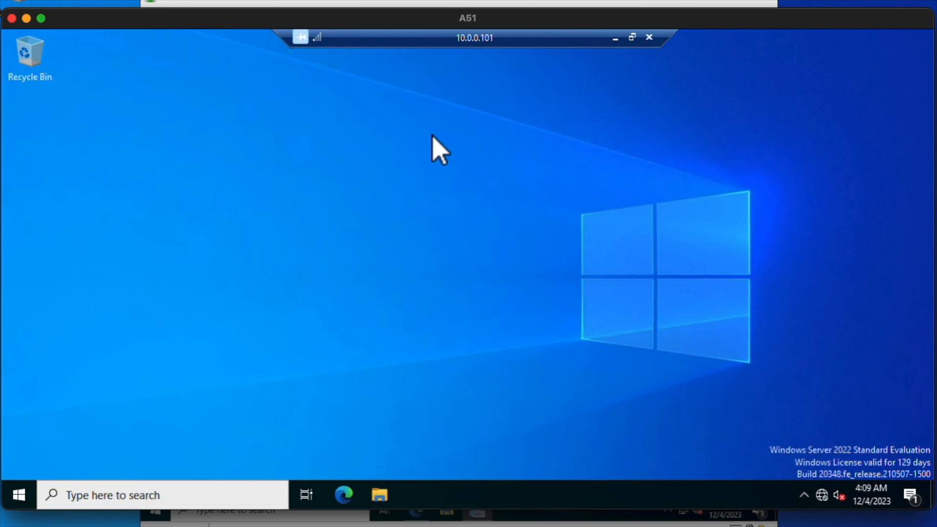
{"action": "mouse_move", "coordinate": [20, 508]}
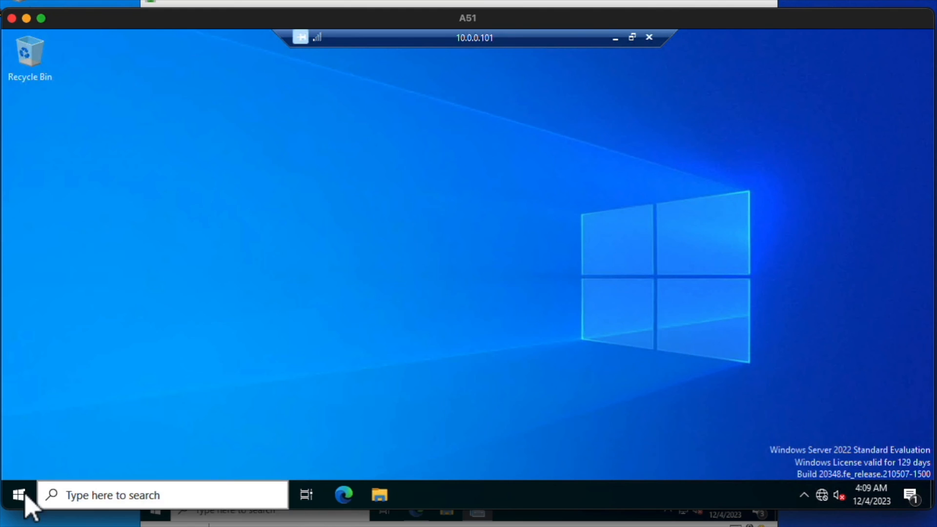
Step: Run ipconfig from the remote server's Start menu command prompt
{"action": "left_click", "coordinate": [18, 494]}
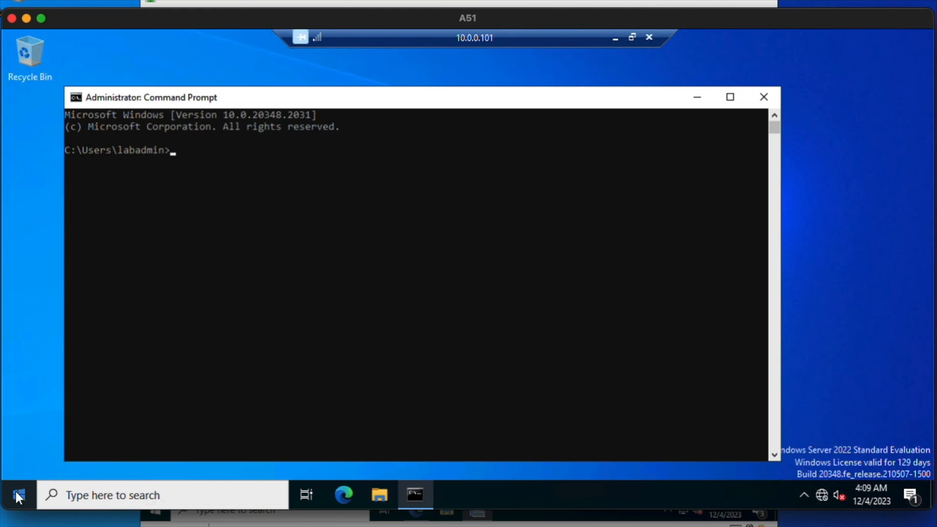
{"action": "type", "text": "ipconfig"}
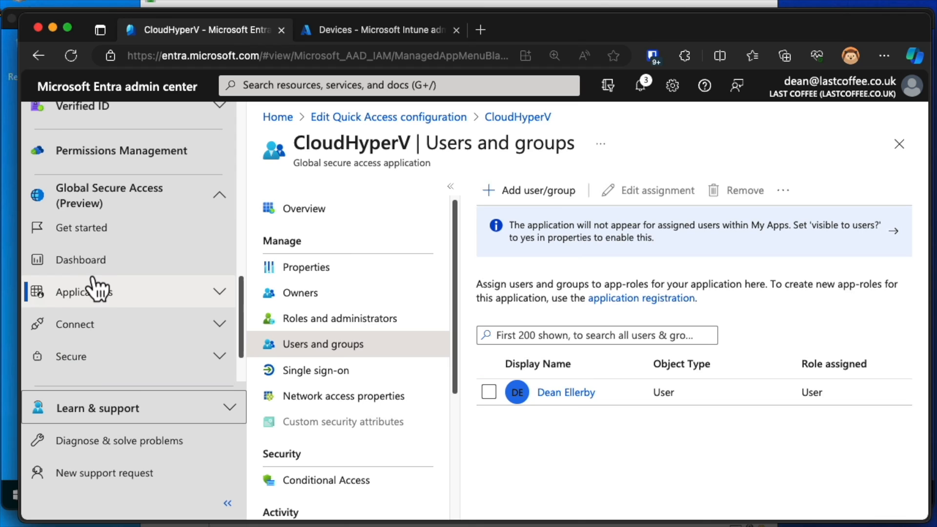
Step: Open Global Secure Access Traffic logs under Monitor and scroll to the Private connections
{"action": "scroll", "scroll_direction": "down", "scroll_amount": 3}
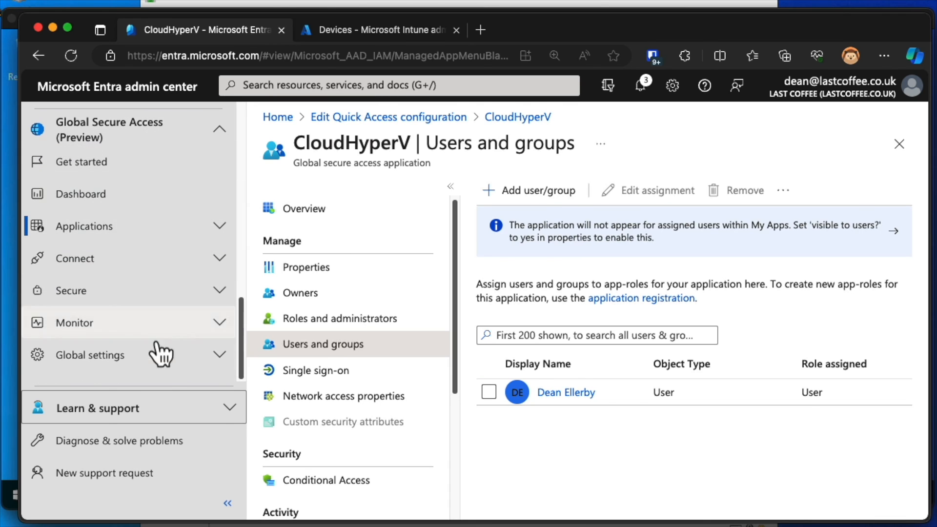
{"action": "left_click", "coordinate": [74, 322]}
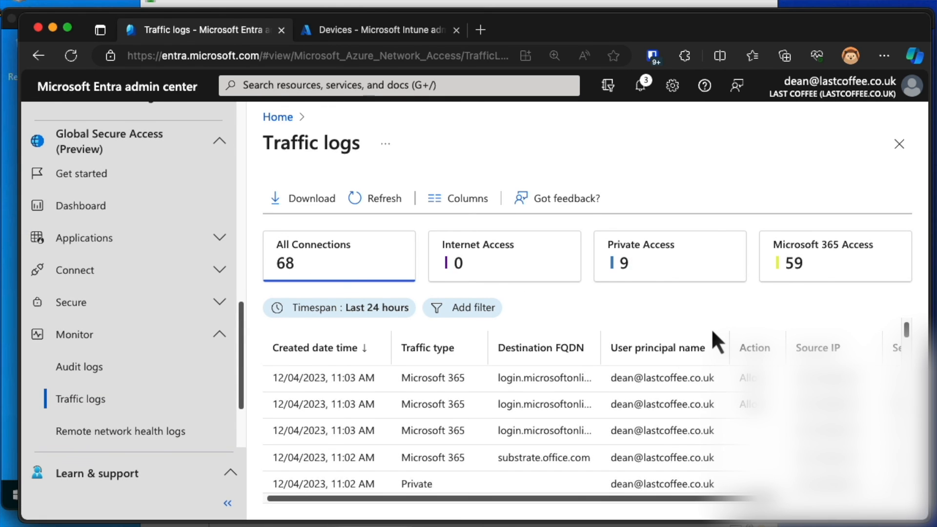
{"action": "scroll", "scroll_direction": "down", "scroll_amount": 3}
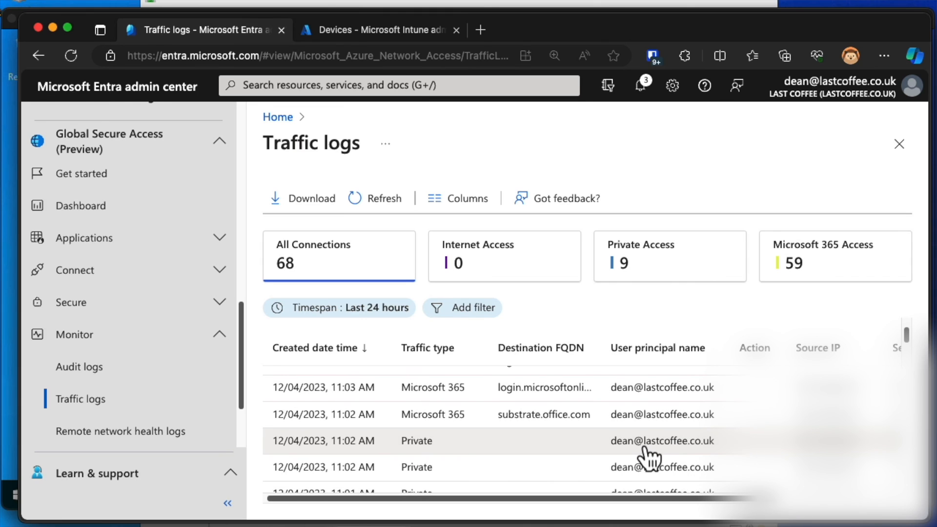
{"action": "mouse_move", "coordinate": [410, 461]}
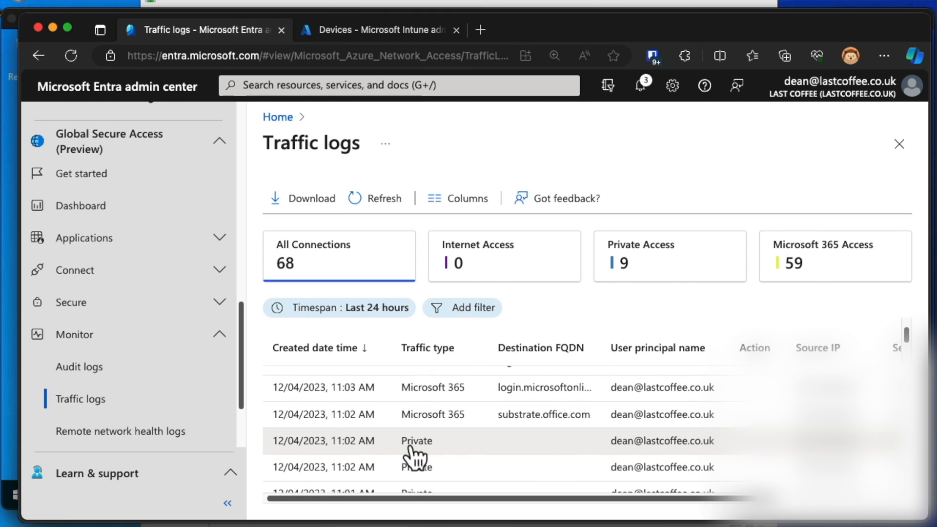
{"action": "mouse_move", "coordinate": [371, 463]}
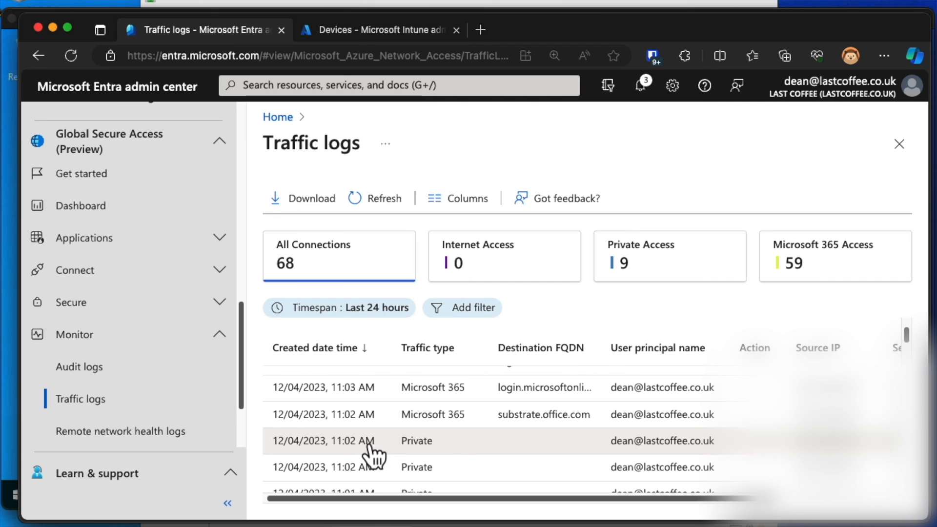